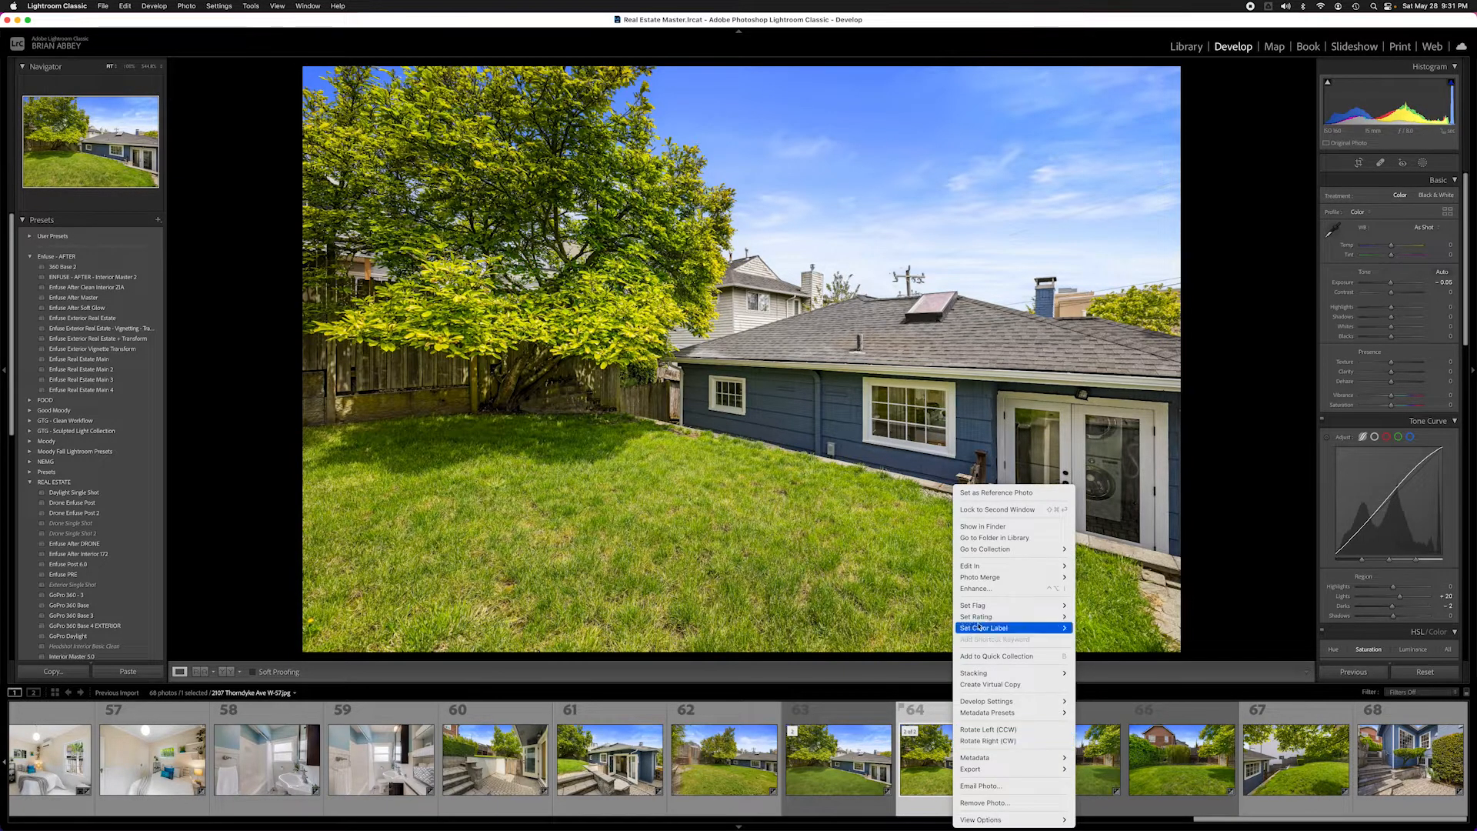
{"action": "mouse_move", "coordinate": [971, 565]}
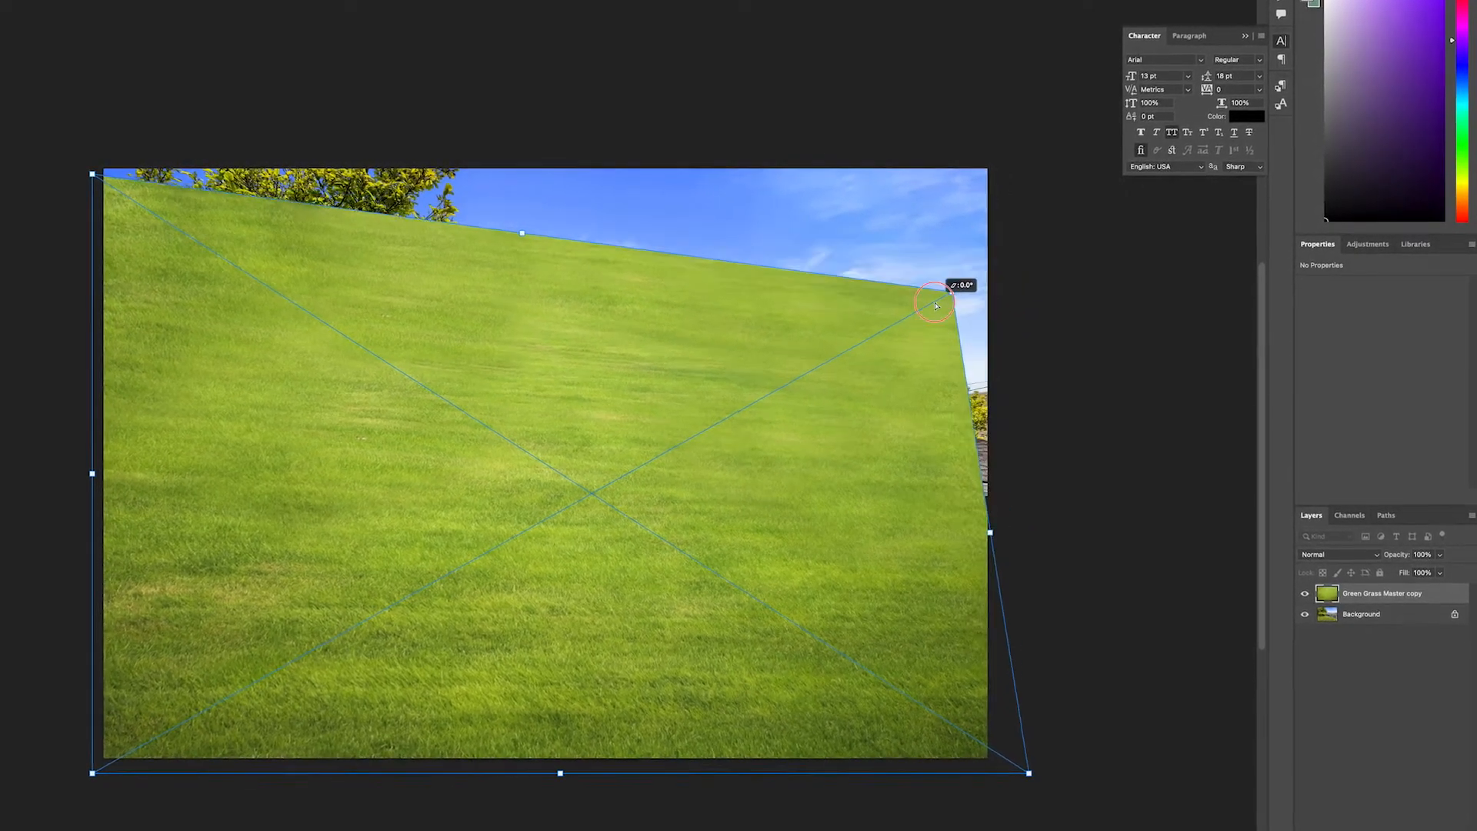
- Distort the grass layer's top-right corner downward so its top edge follows the lawn's slope
{"action": "left_click_drag", "start_coordinate": [937, 303], "coordinate": [874, 409]}
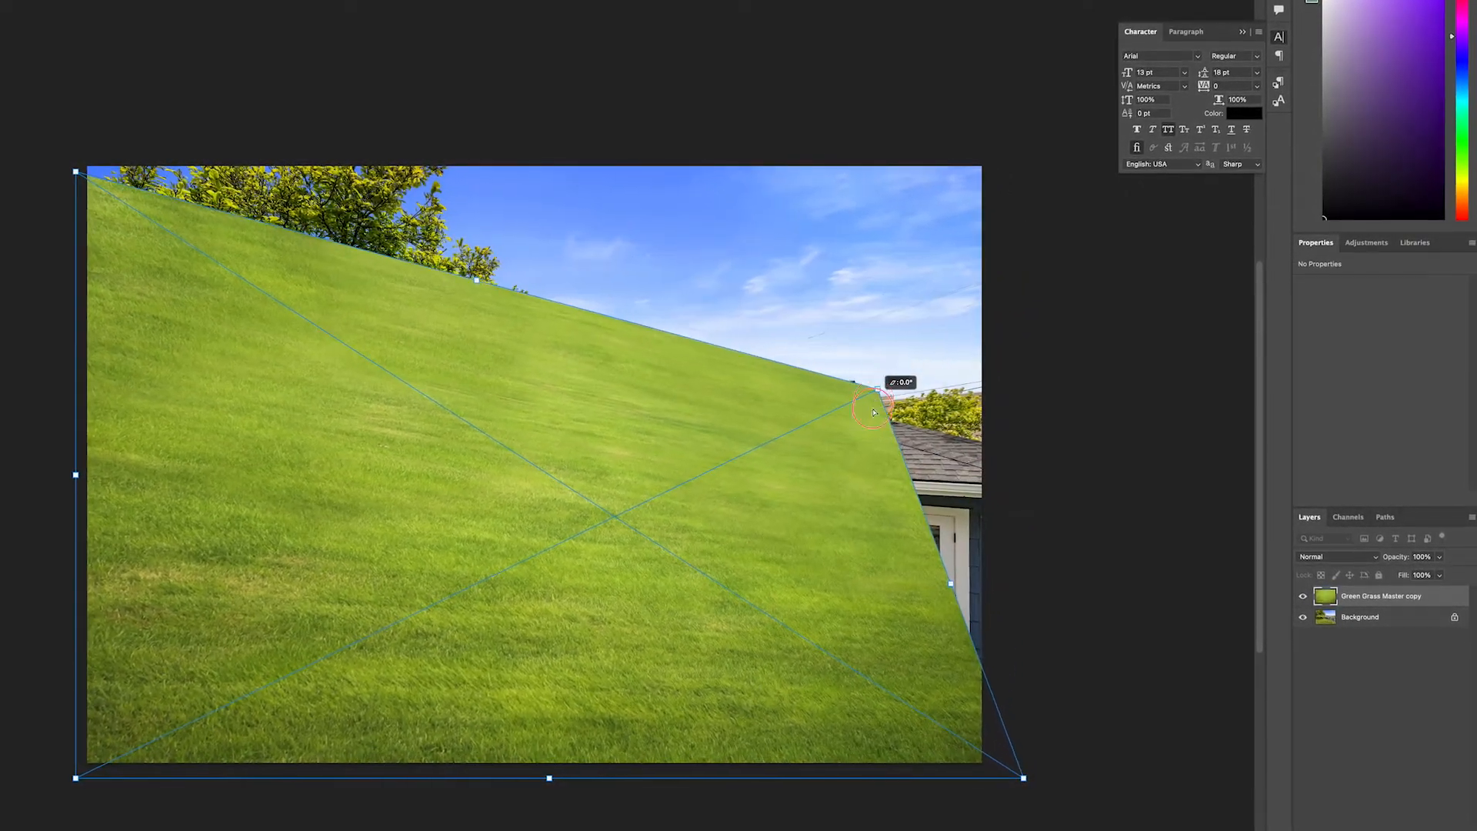
{"action": "left_click_drag", "start_coordinate": [880, 396], "coordinate": [994, 380]}
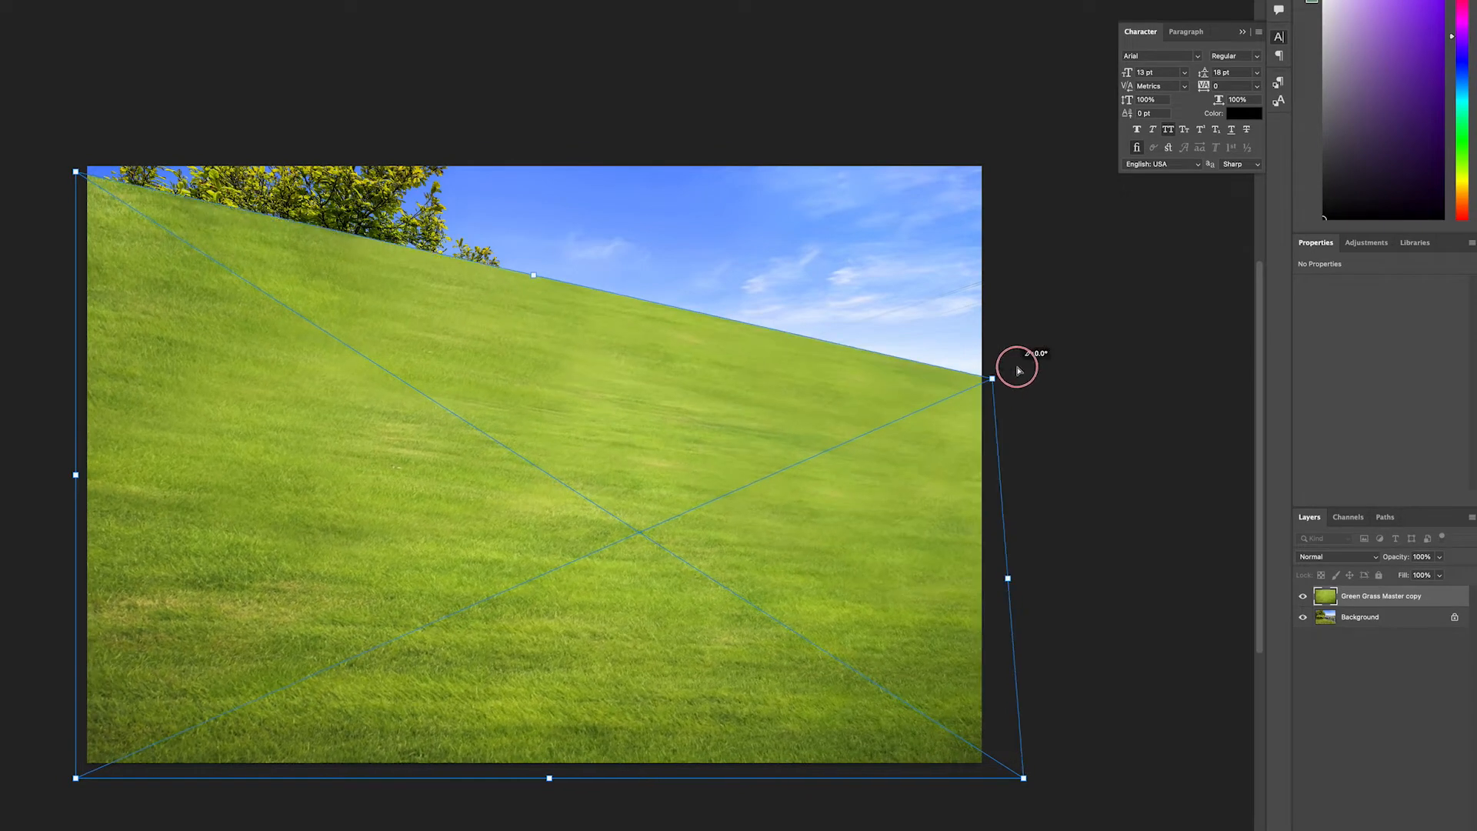
{"action": "left_click_drag", "start_coordinate": [990, 378], "coordinate": [1039, 353]}
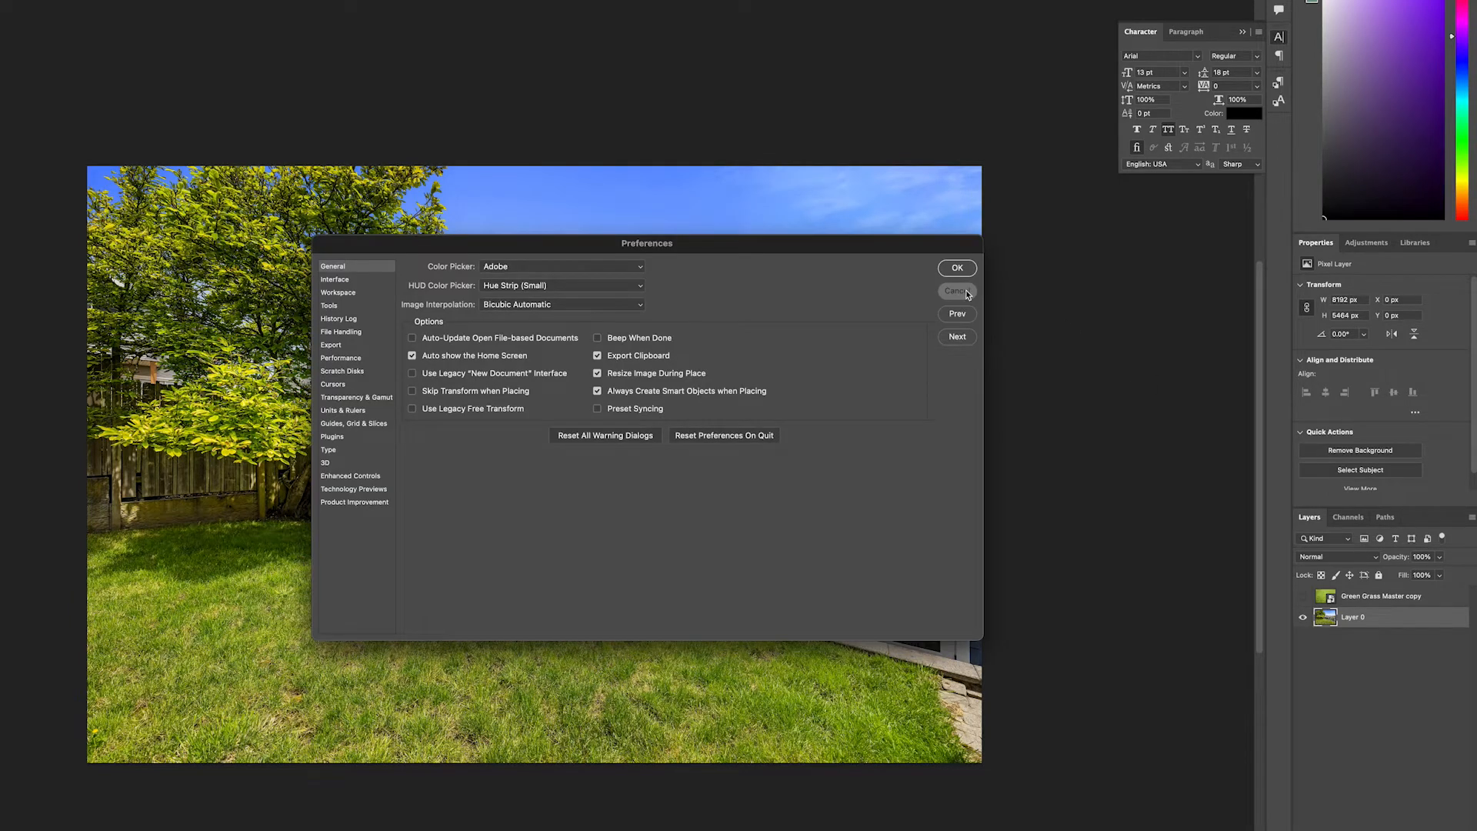
- Dismiss the Preferences dialog without changing any settings
{"action": "left_click", "coordinate": [956, 291]}
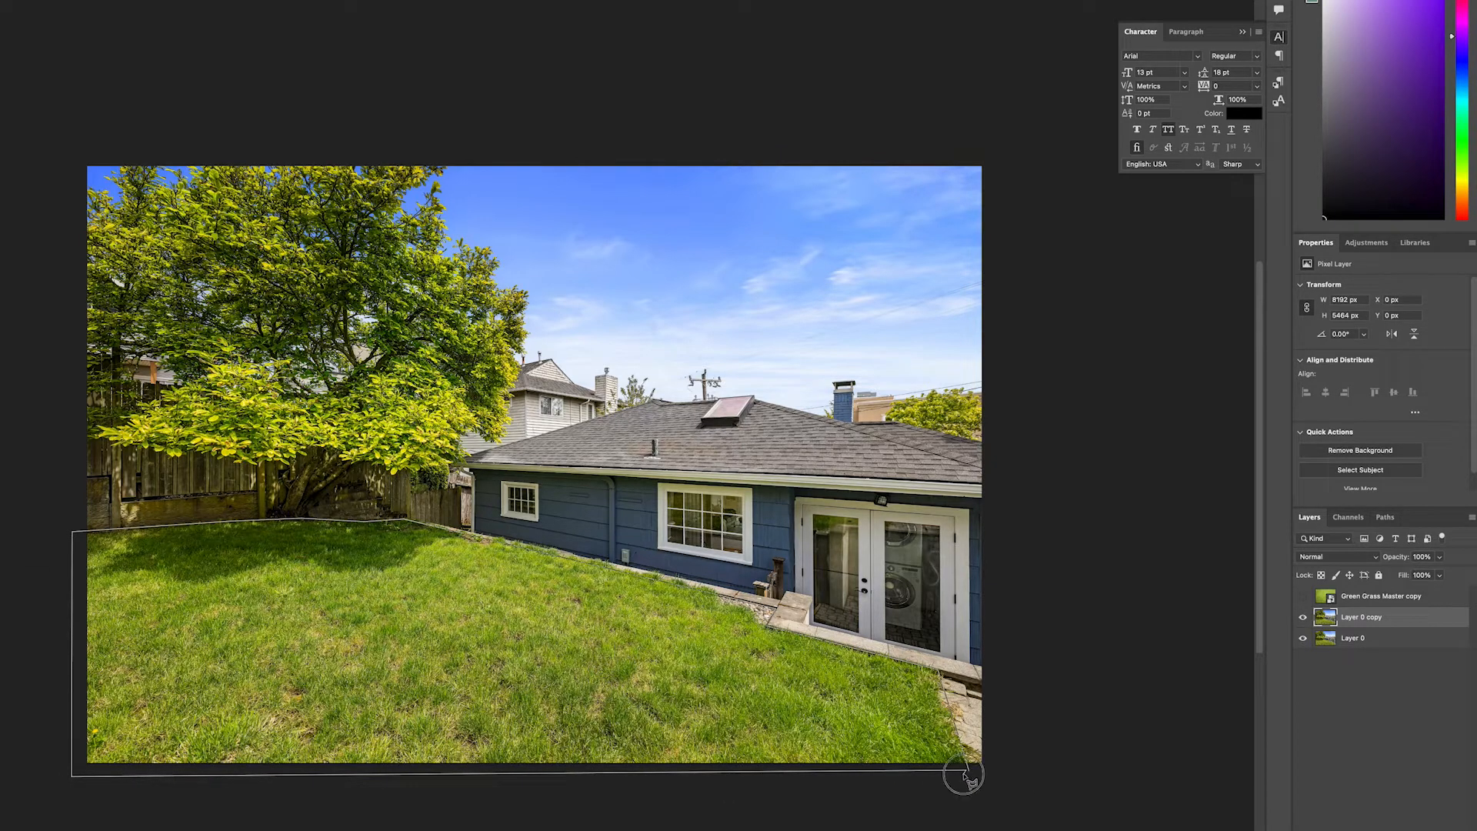
- Copy the selected lawn onto its own layer via Layer Via Copy and reveal the grass layer again
{"action": "right_click", "coordinate": [963, 772]}
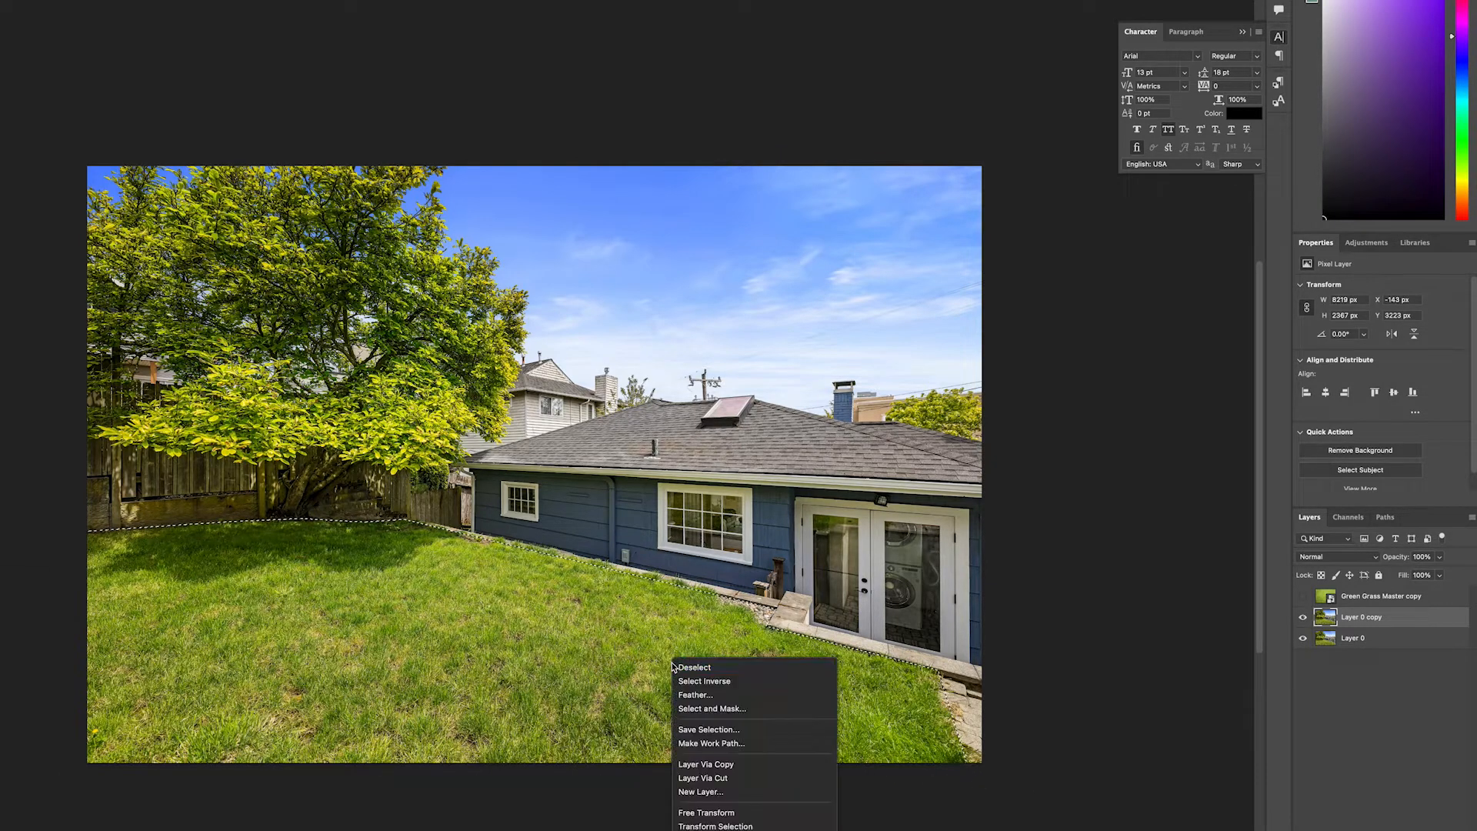
{"action": "mouse_move", "coordinate": [740, 764]}
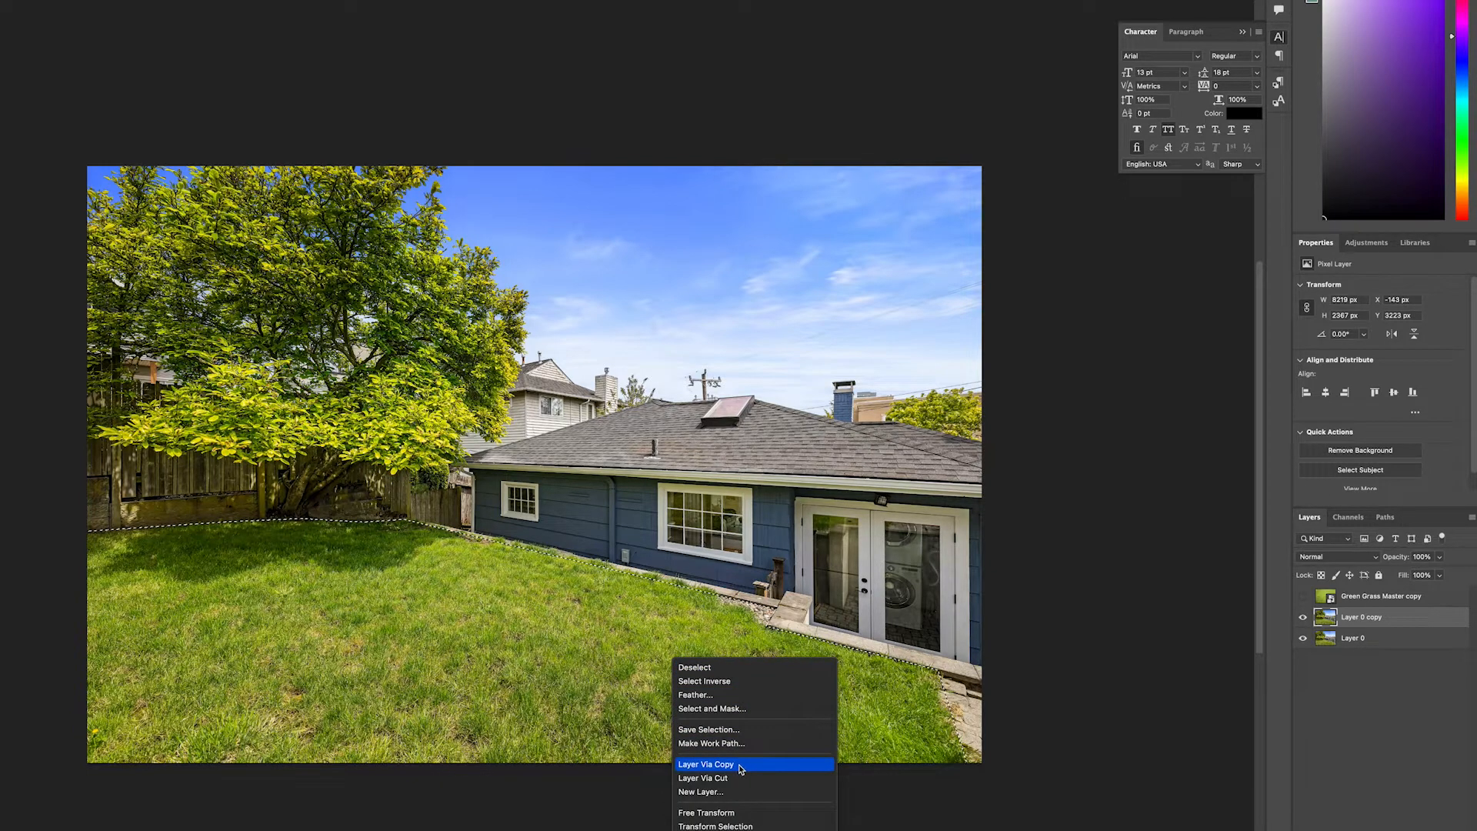
{"action": "left_click", "coordinate": [706, 765]}
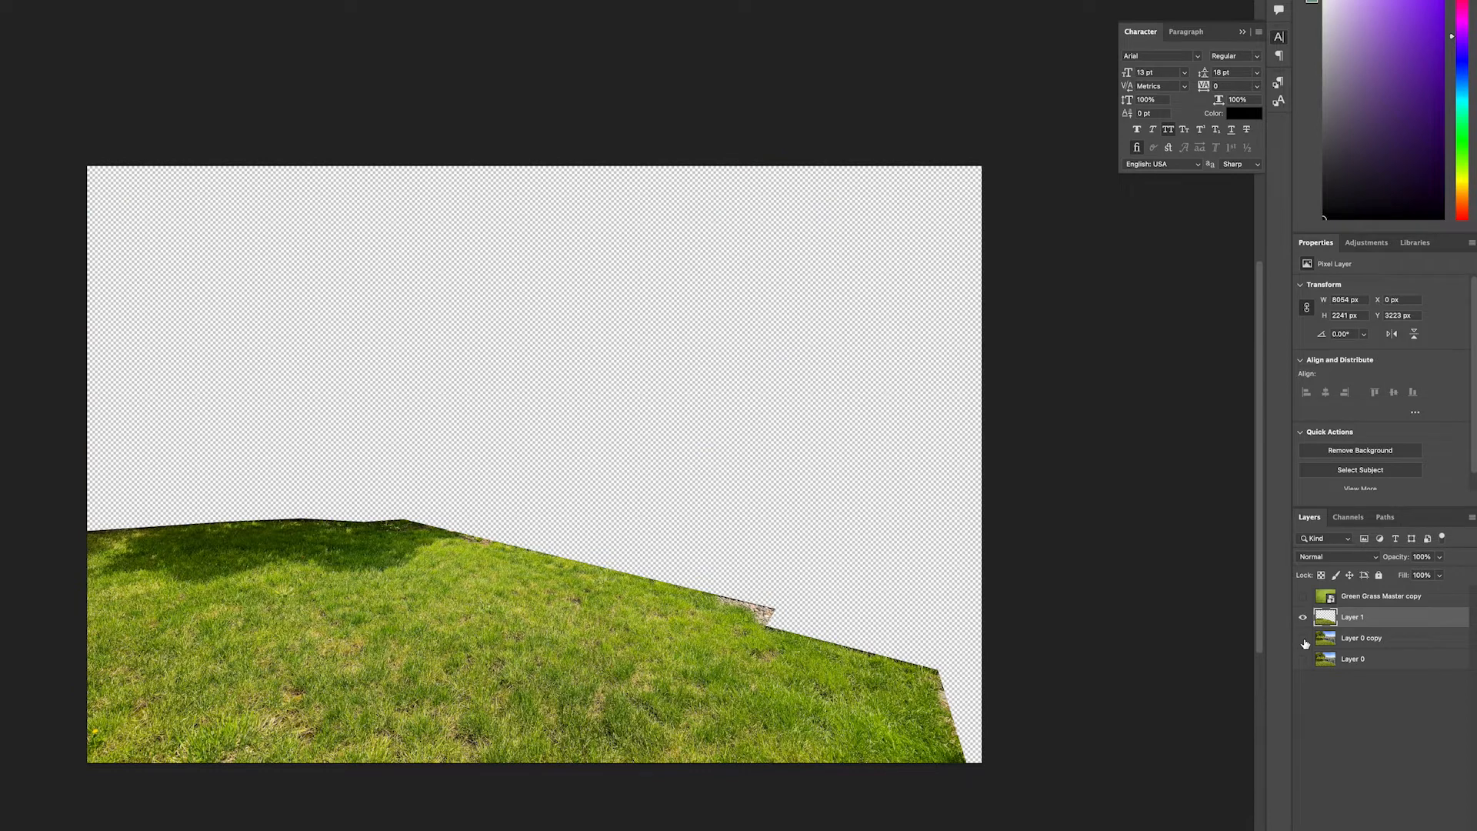
{"action": "left_click", "coordinate": [1303, 596]}
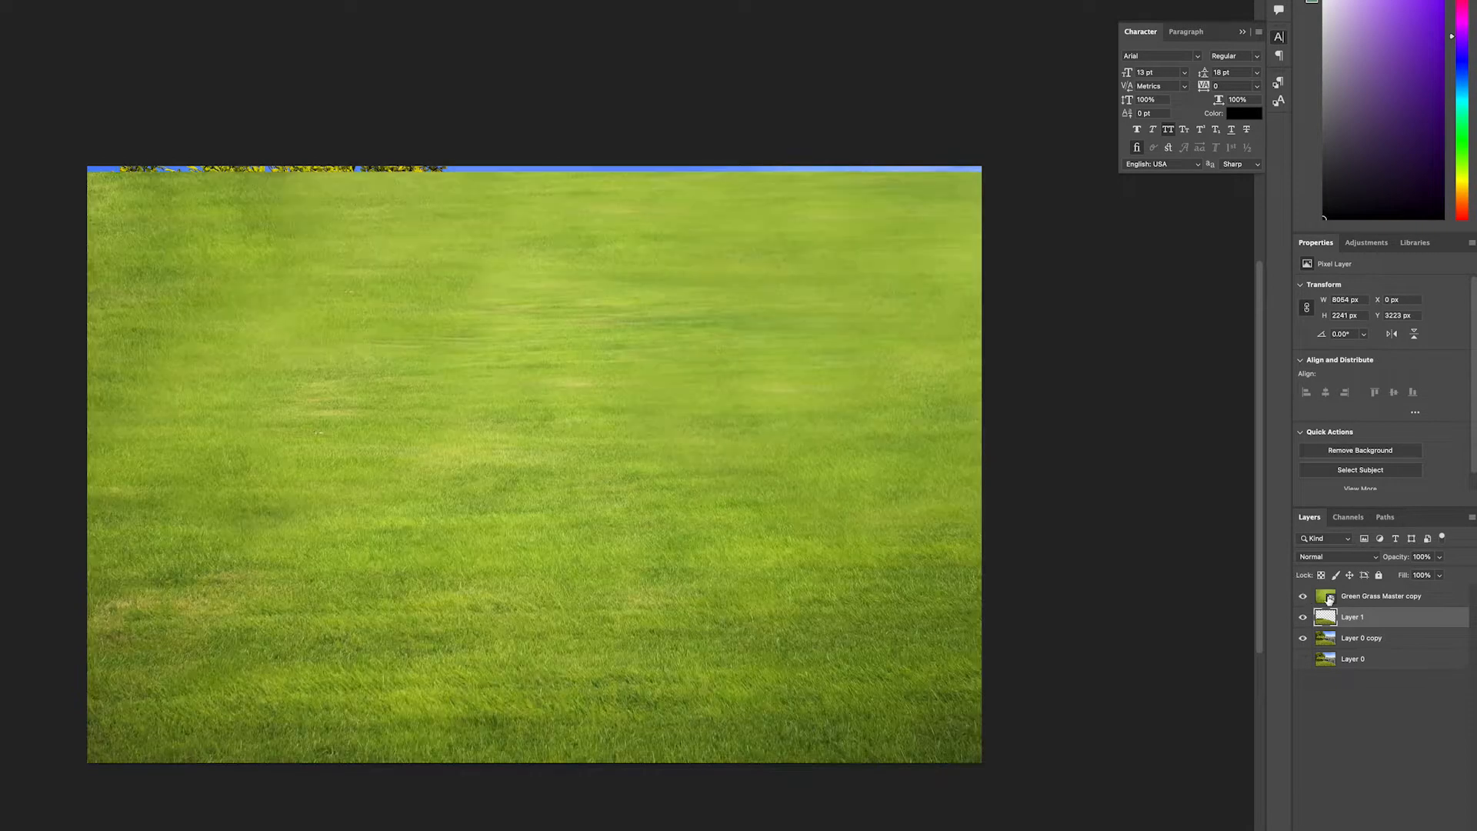
- Clip the stock grass layer to the lawn layer and add a layer mask to it
{"action": "right_click", "coordinate": [1357, 615]}
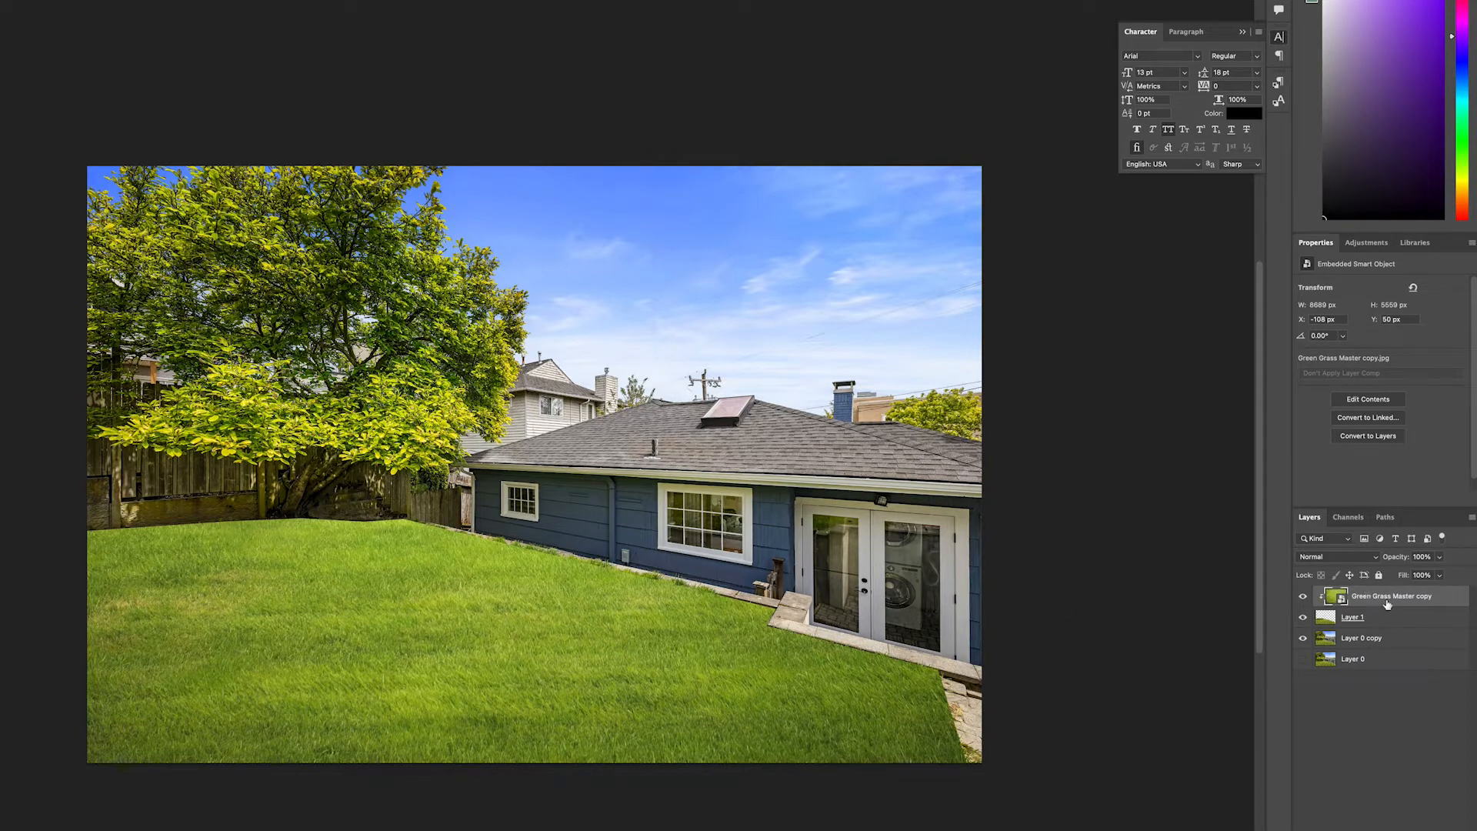
{"action": "left_click", "coordinate": [1365, 576]}
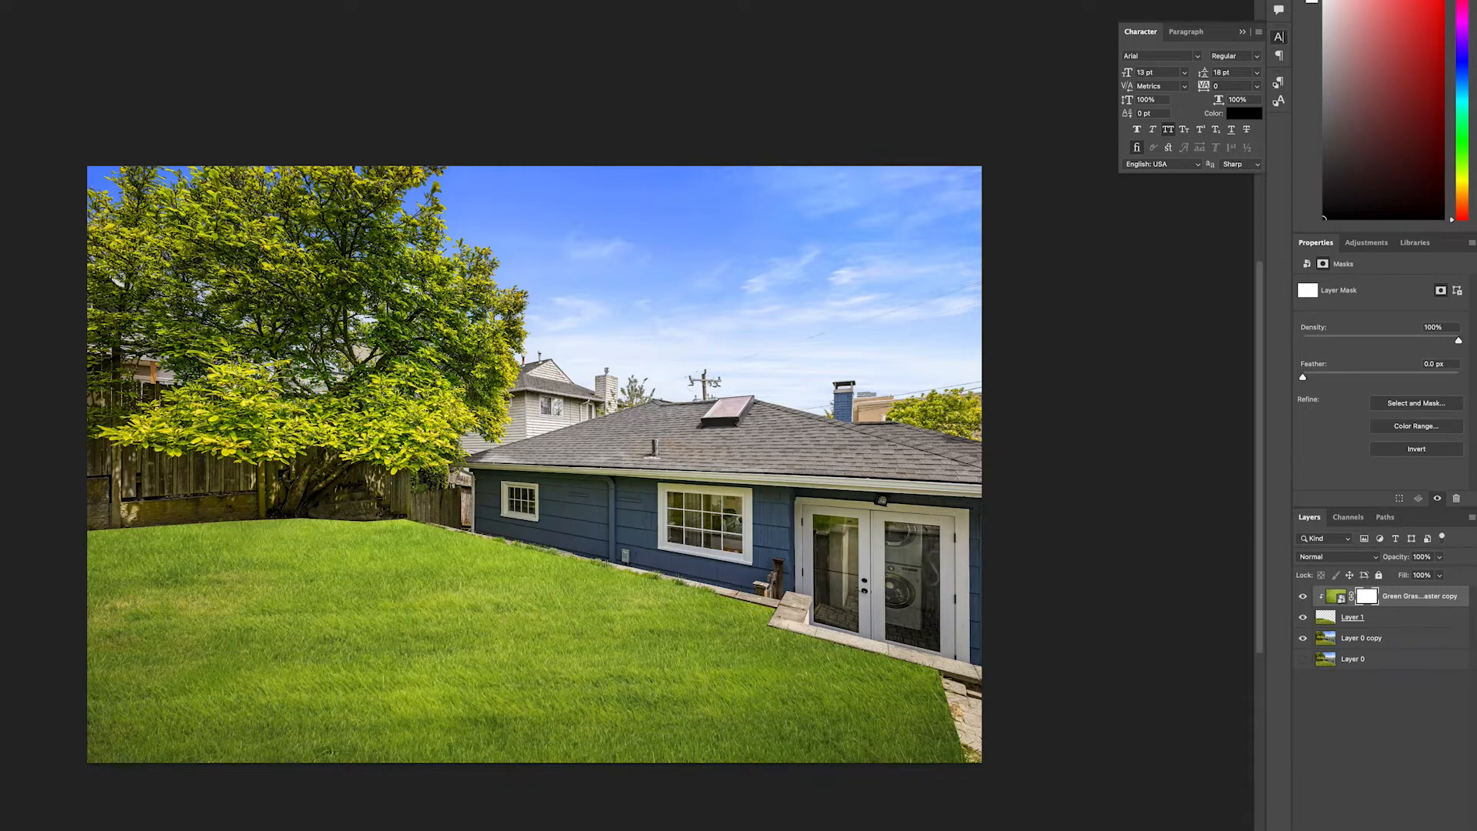
- Reduce the lawn layer's opacity to about 53% so the original shadows show through
{"action": "left_click", "coordinate": [1242, 113]}
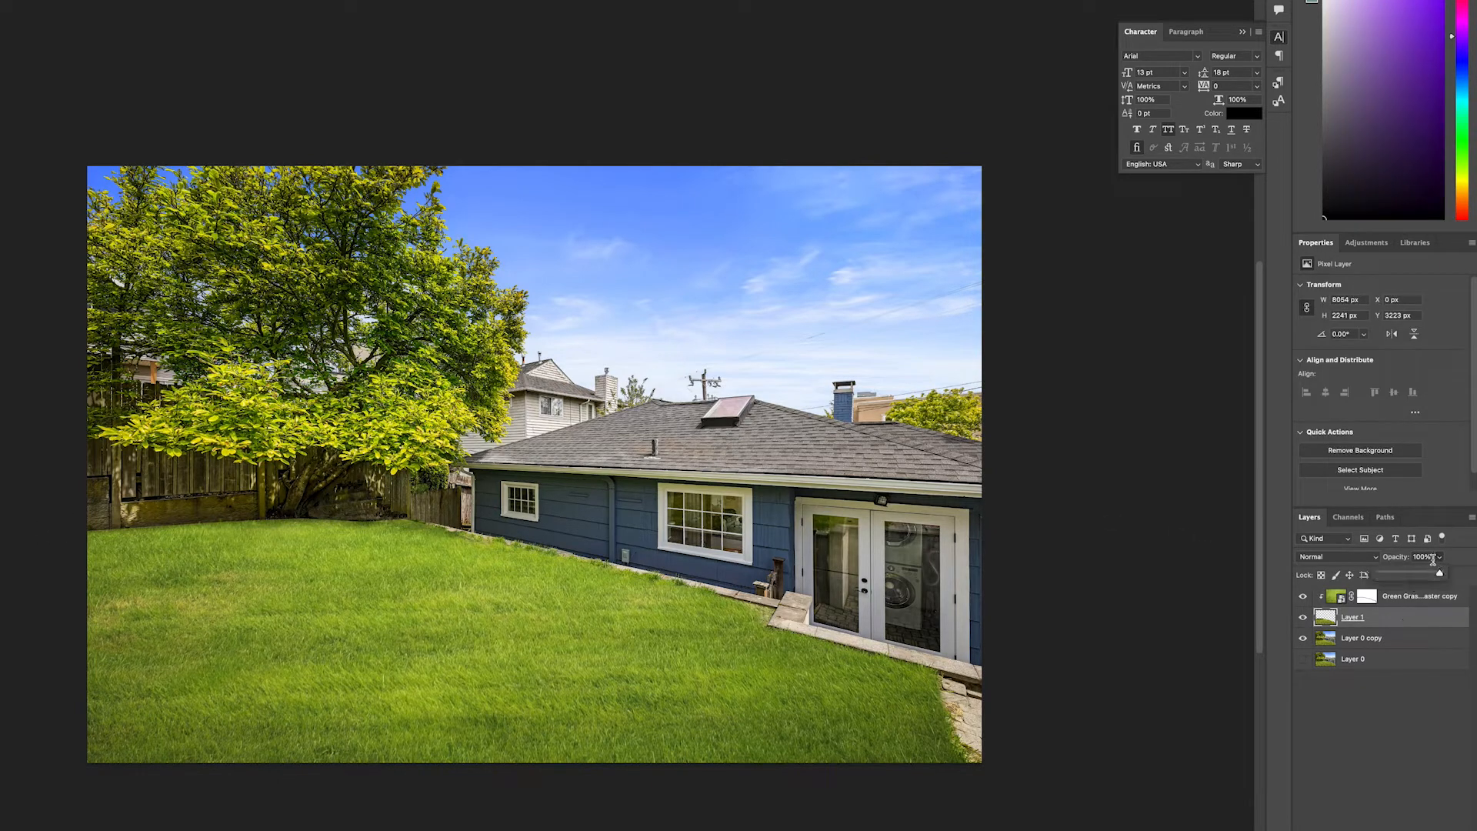
{"action": "left_click_drag", "start_coordinate": [1436, 574], "coordinate": [1411, 574]}
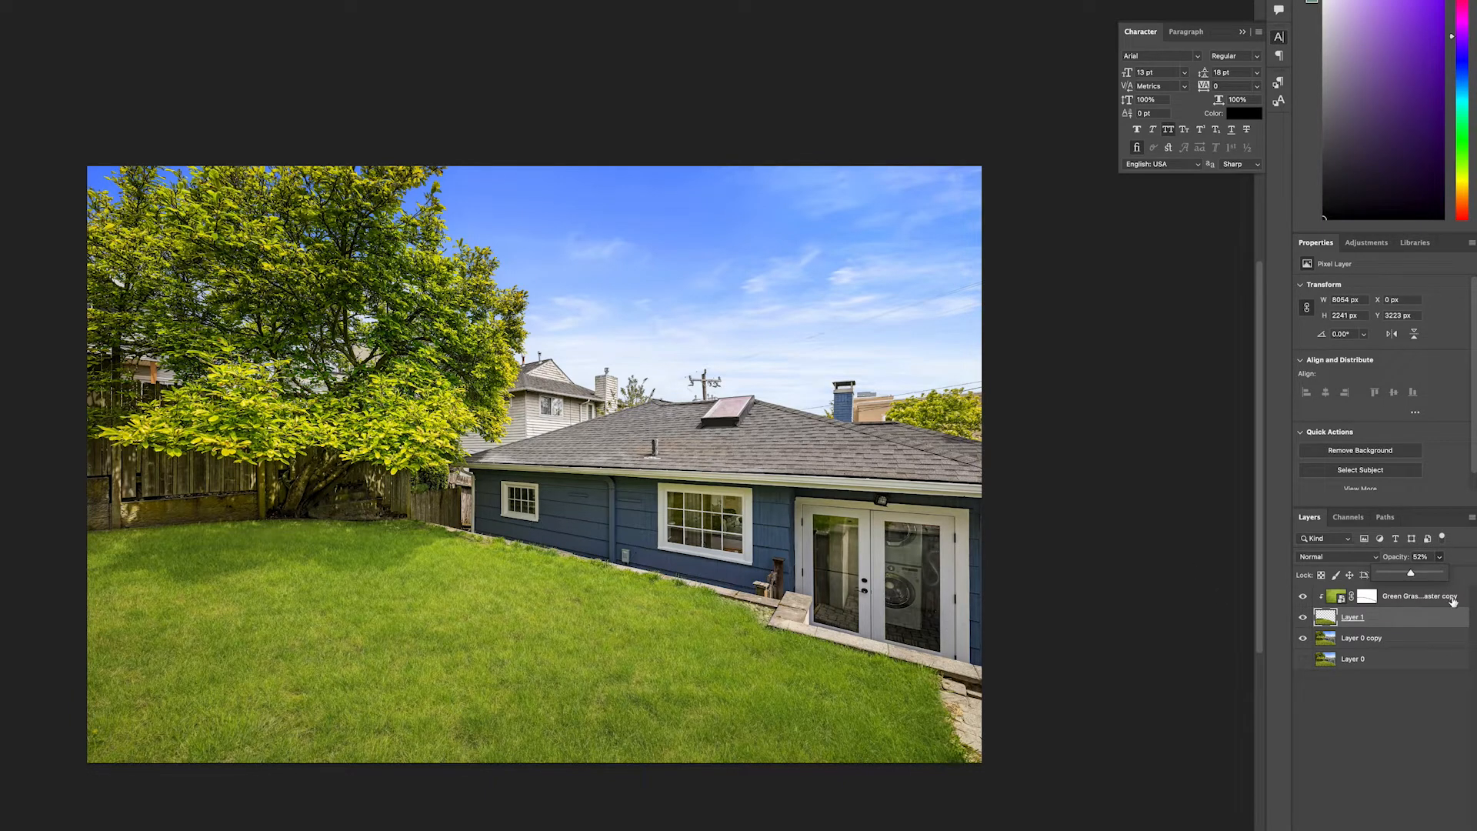
{"action": "left_click", "coordinate": [1367, 596]}
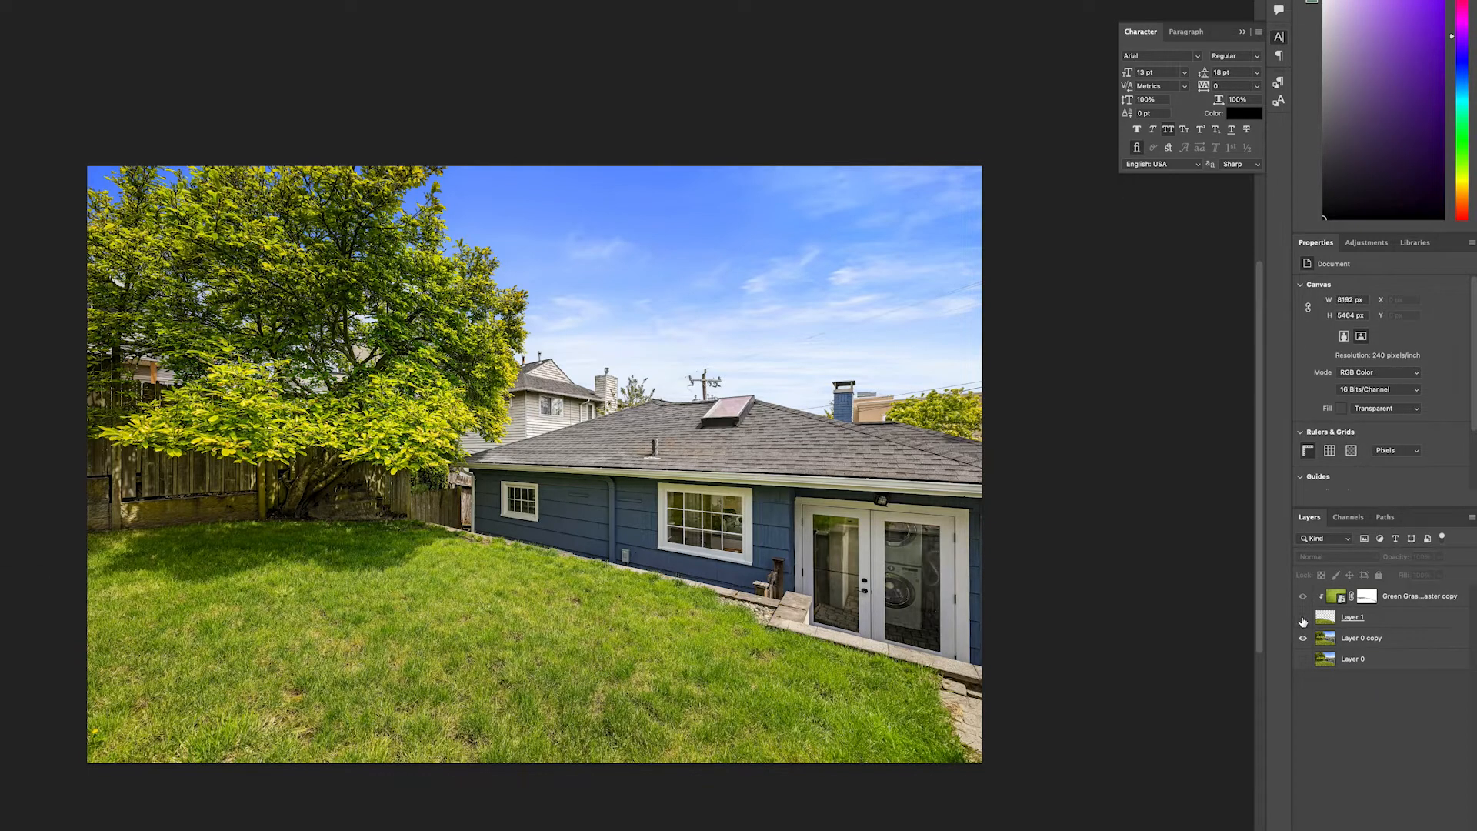
{"action": "left_click", "coordinate": [1303, 617]}
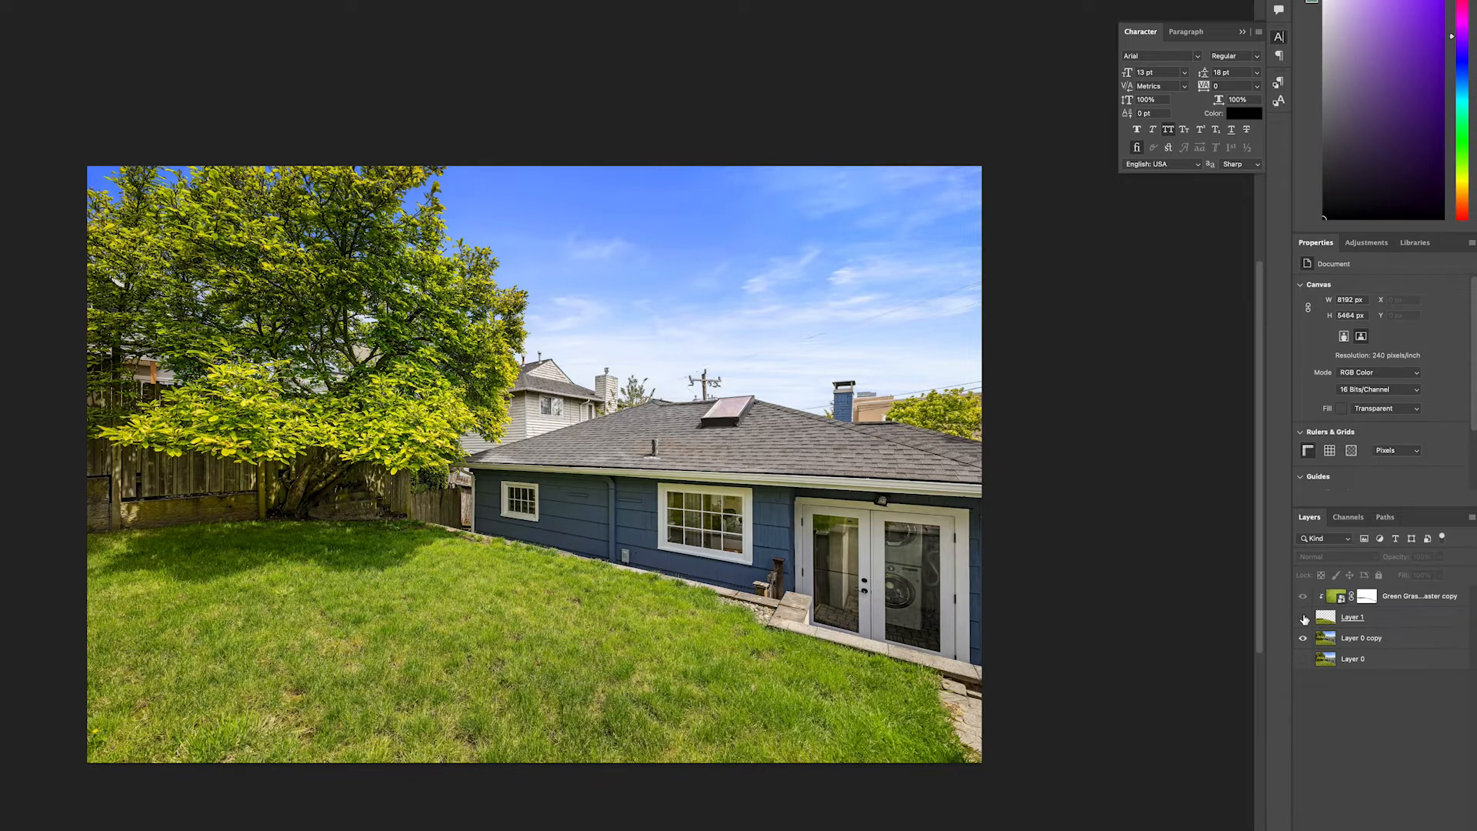
{"action": "left_click", "coordinate": [1304, 617]}
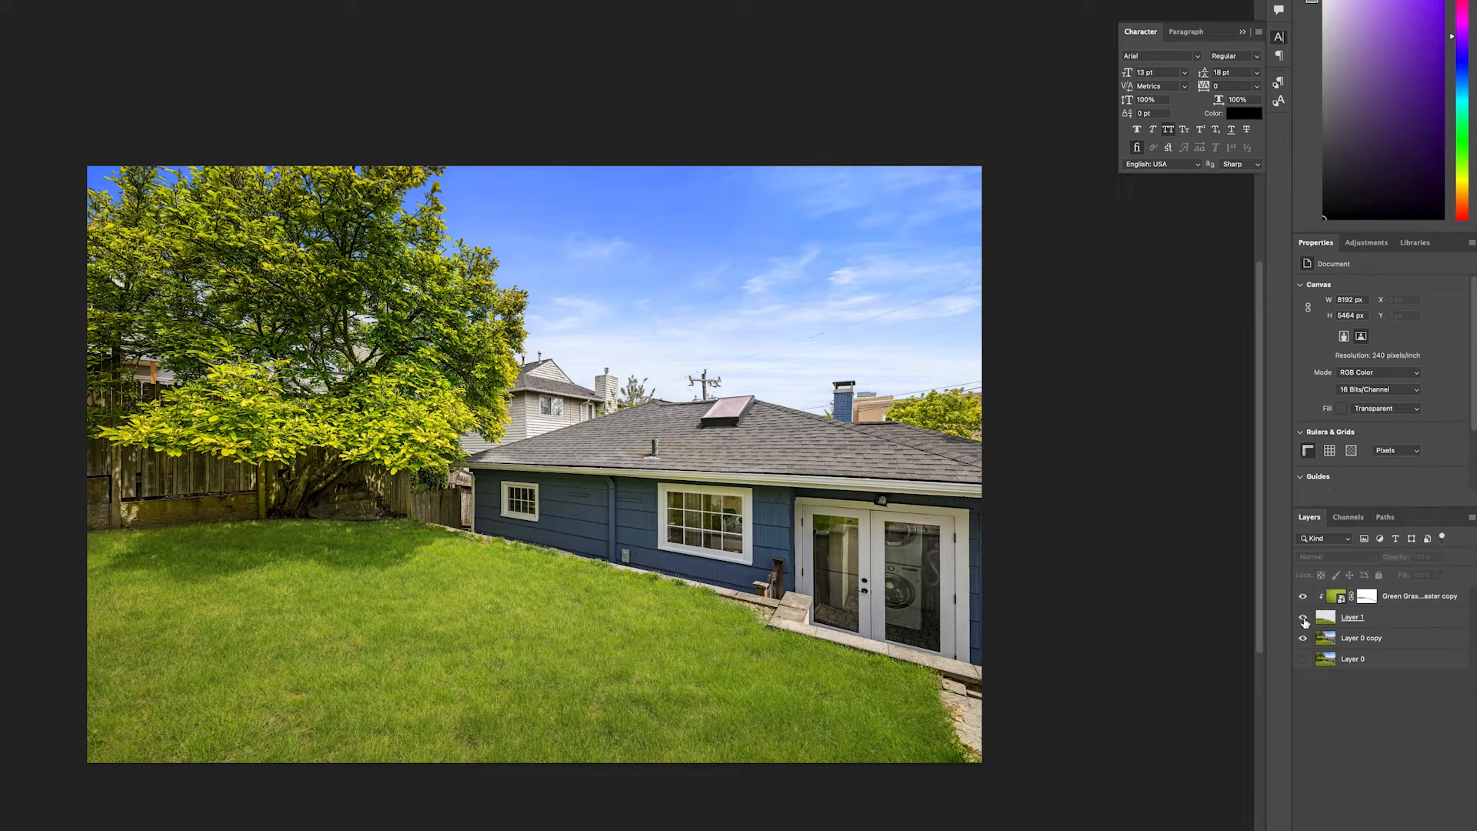
{"action": "left_click", "coordinate": [1303, 620]}
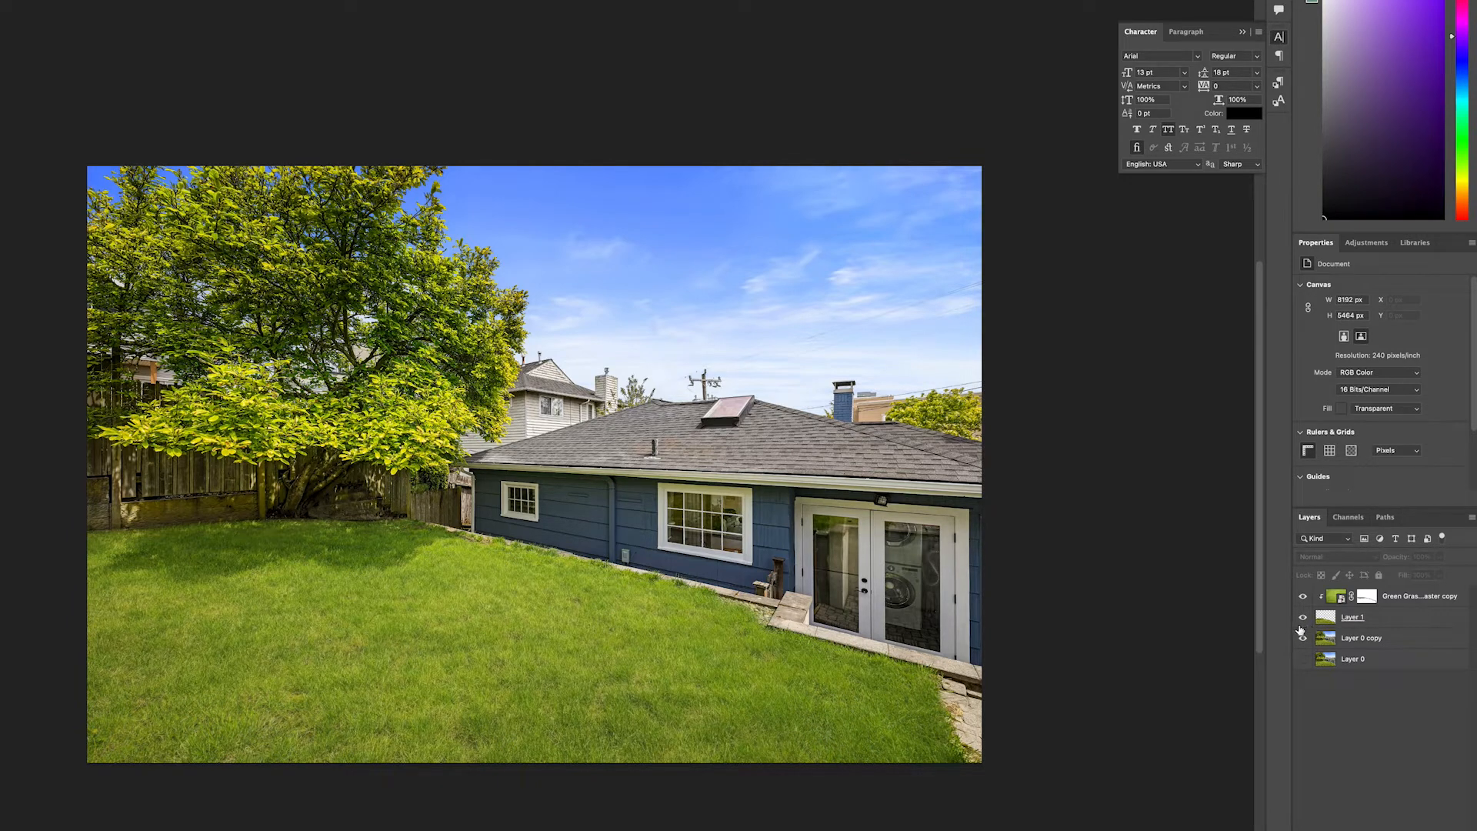
{"action": "left_click", "coordinate": [1303, 637]}
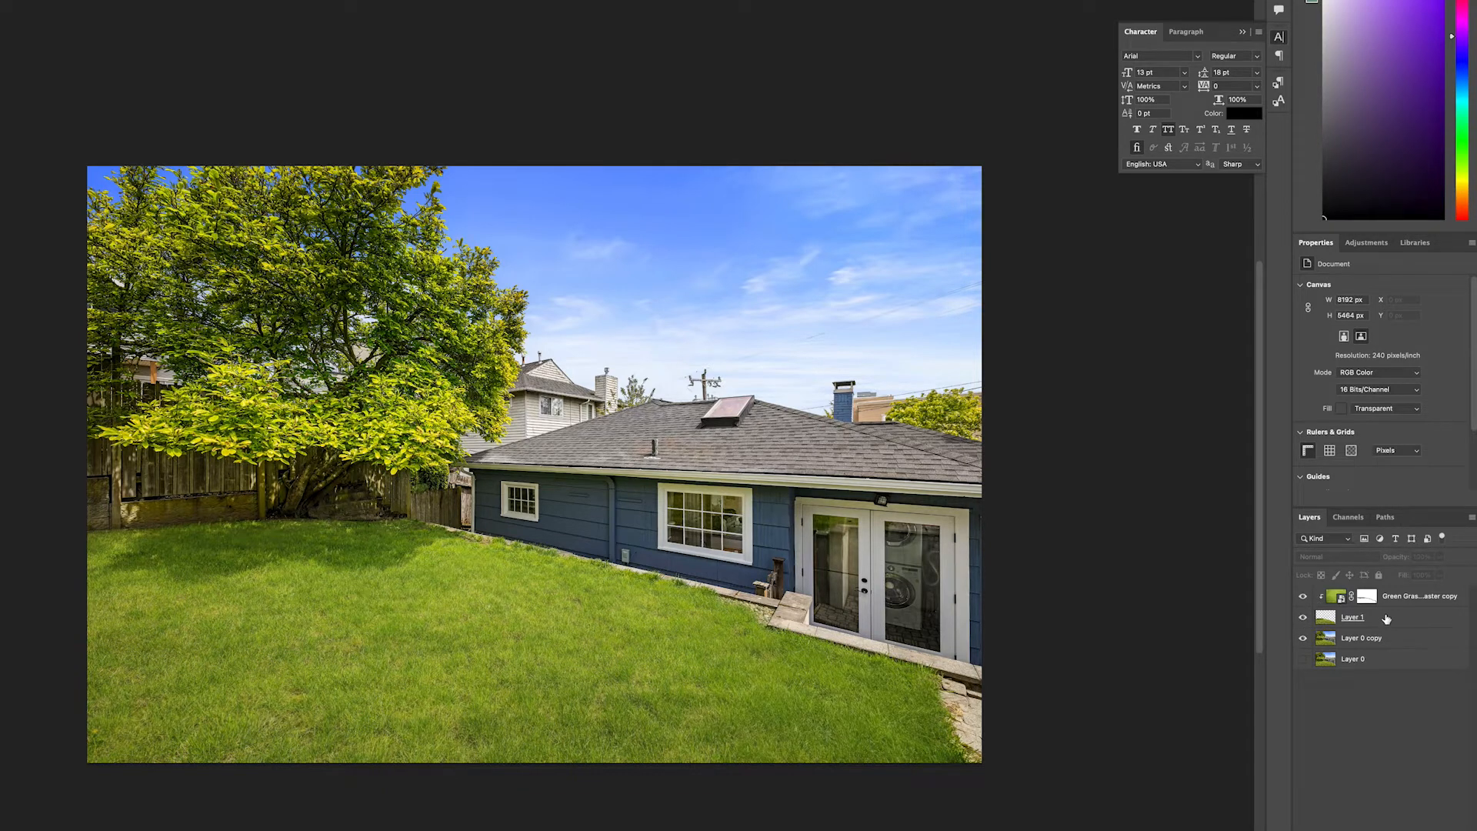
{"action": "left_click", "coordinate": [1354, 617]}
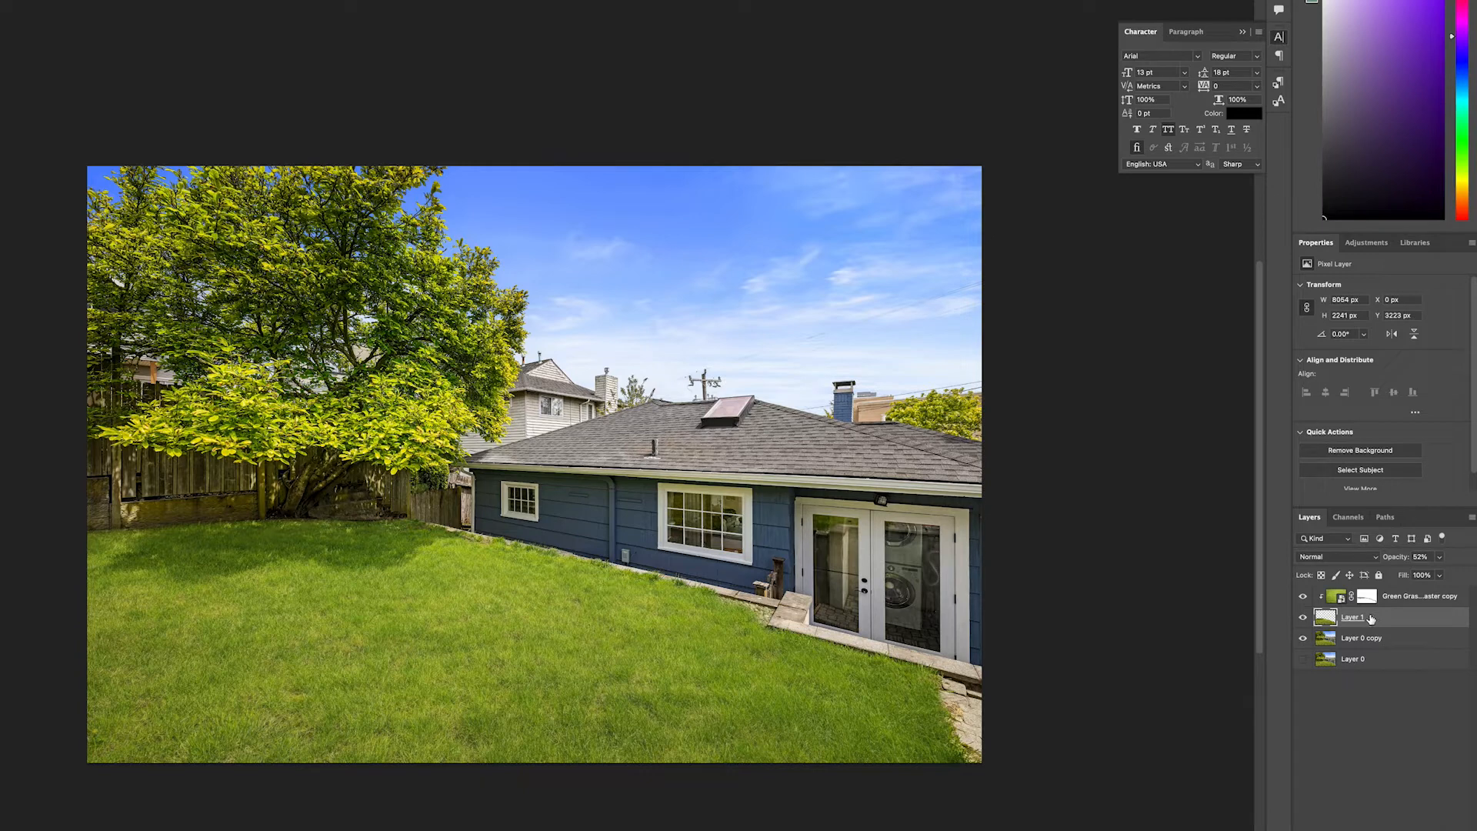
- Add a Curves adjustment layer positioned above the stock grass layer
{"action": "left_click", "coordinate": [1333, 557]}
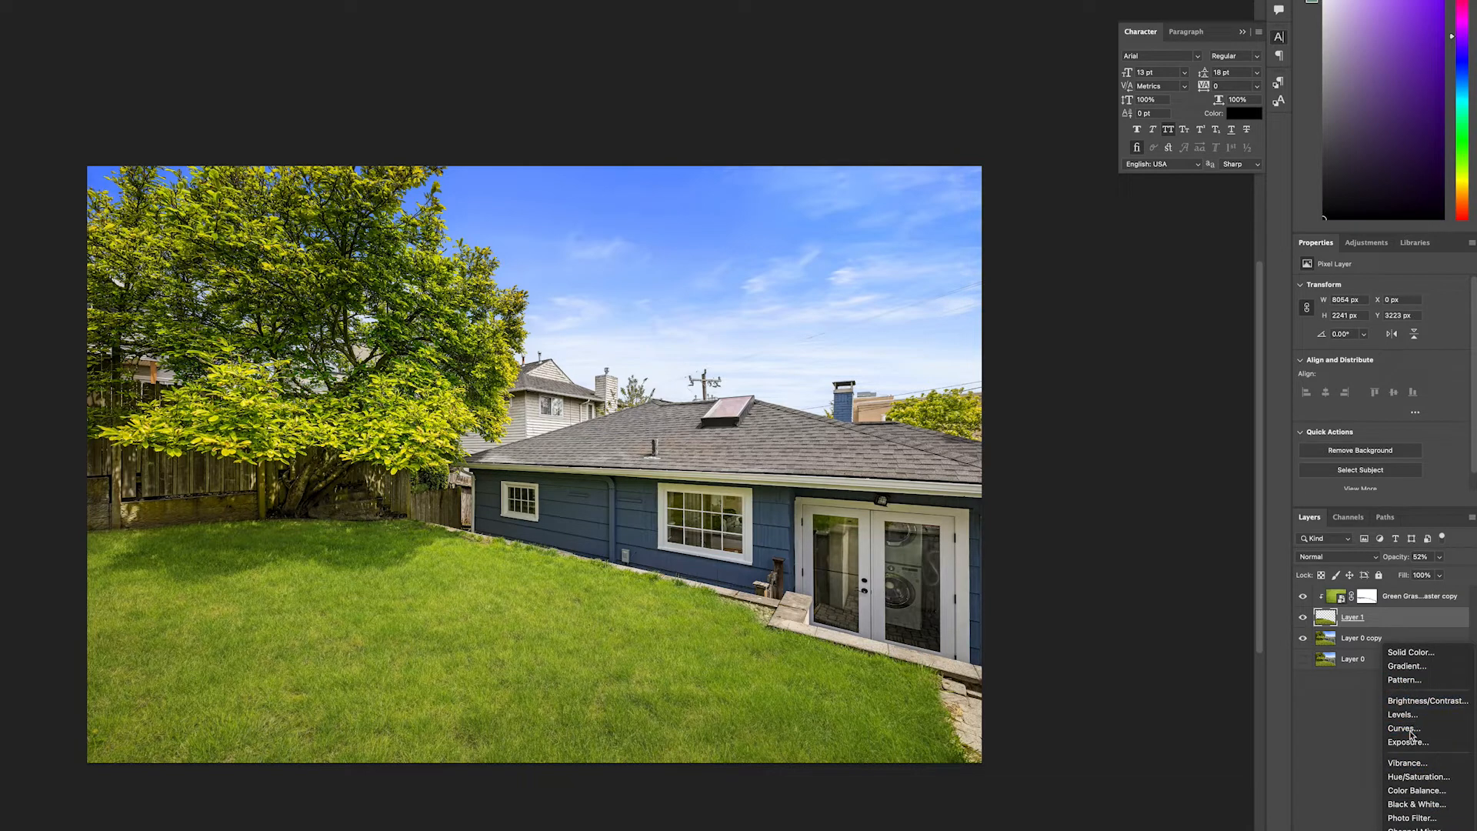
{"action": "left_click", "coordinate": [1403, 728]}
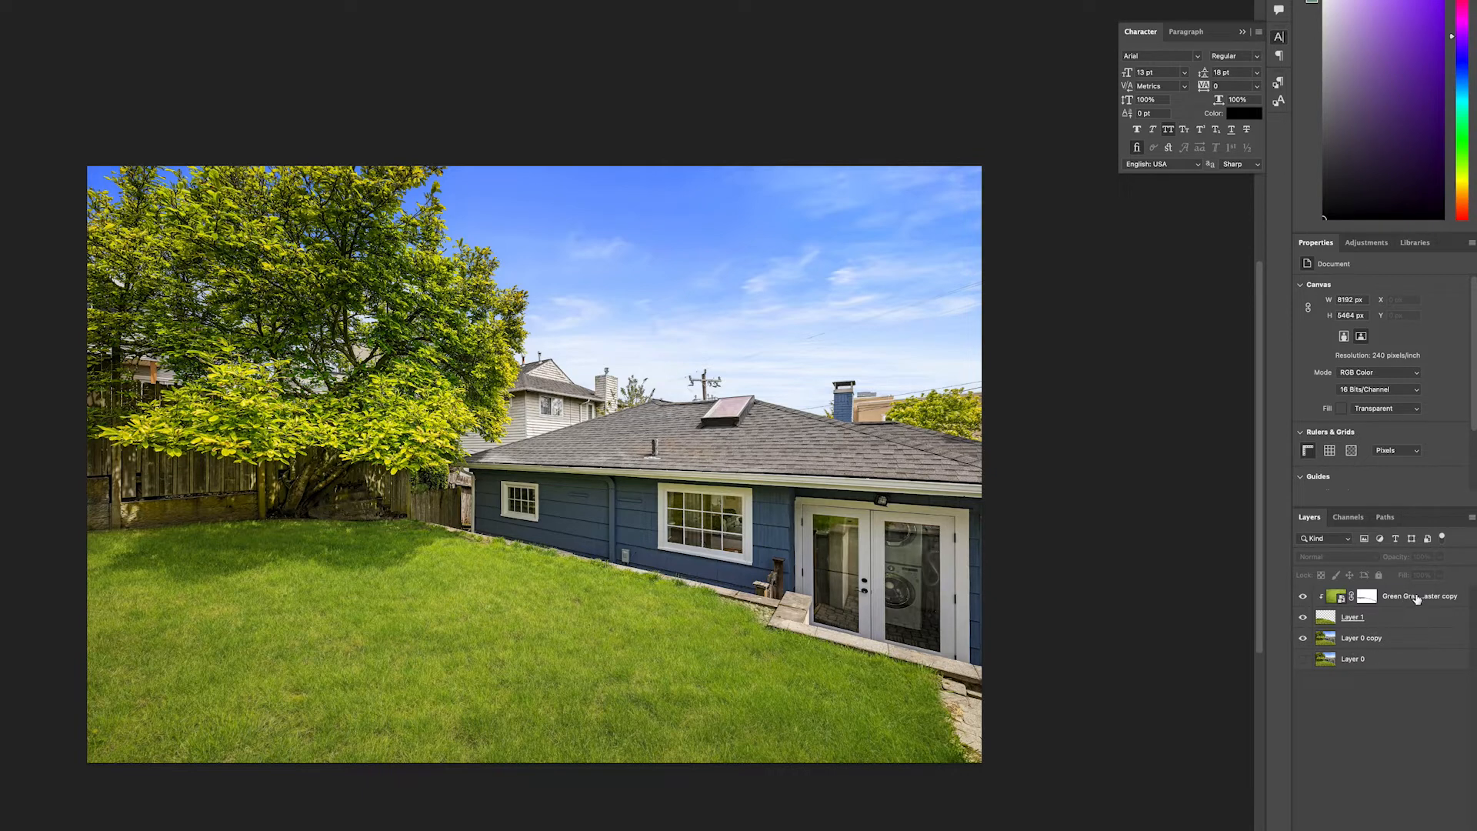
{"action": "left_click", "coordinate": [1403, 596]}
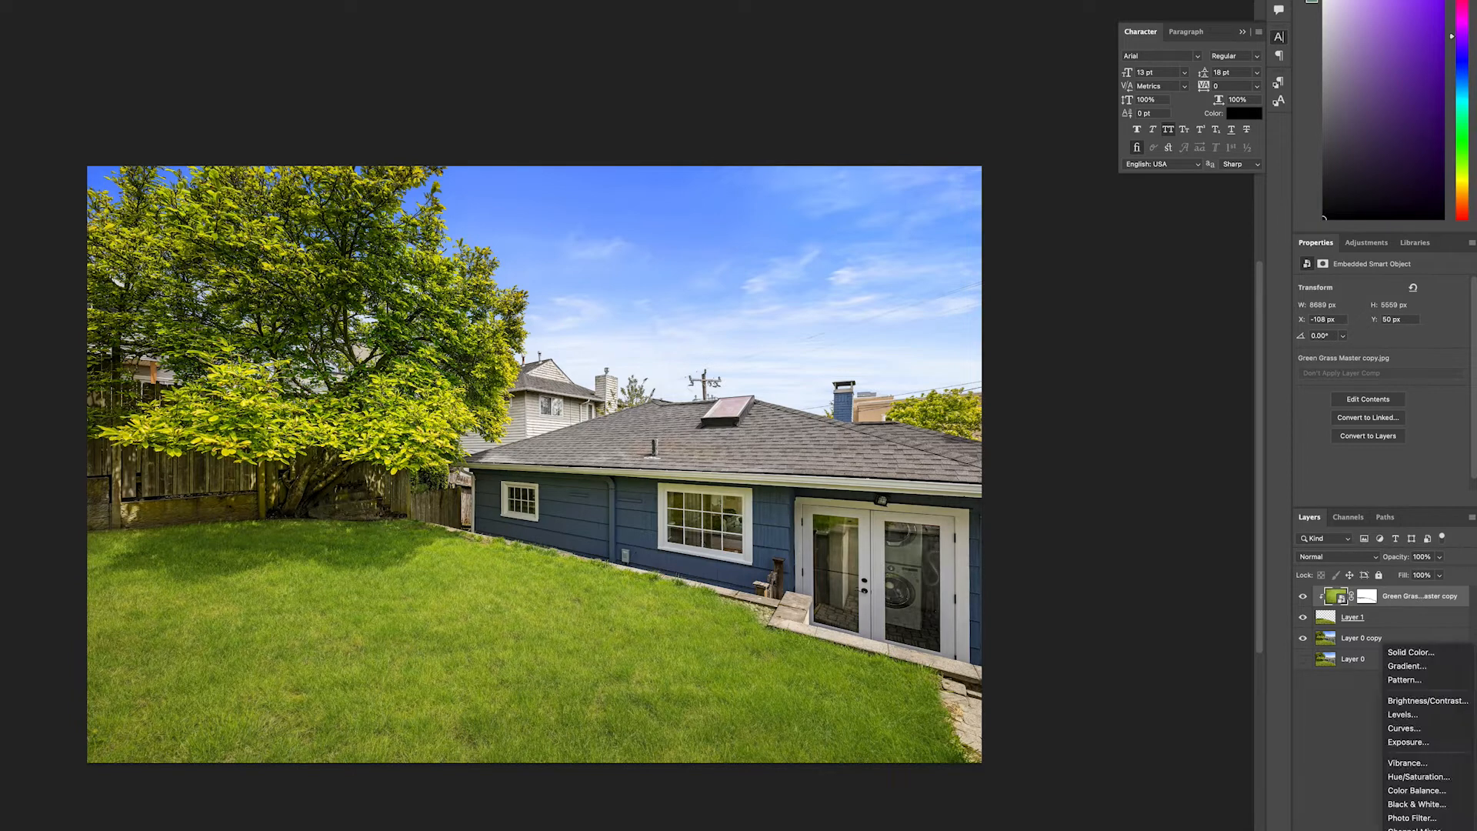
{"action": "left_click", "coordinate": [1403, 728]}
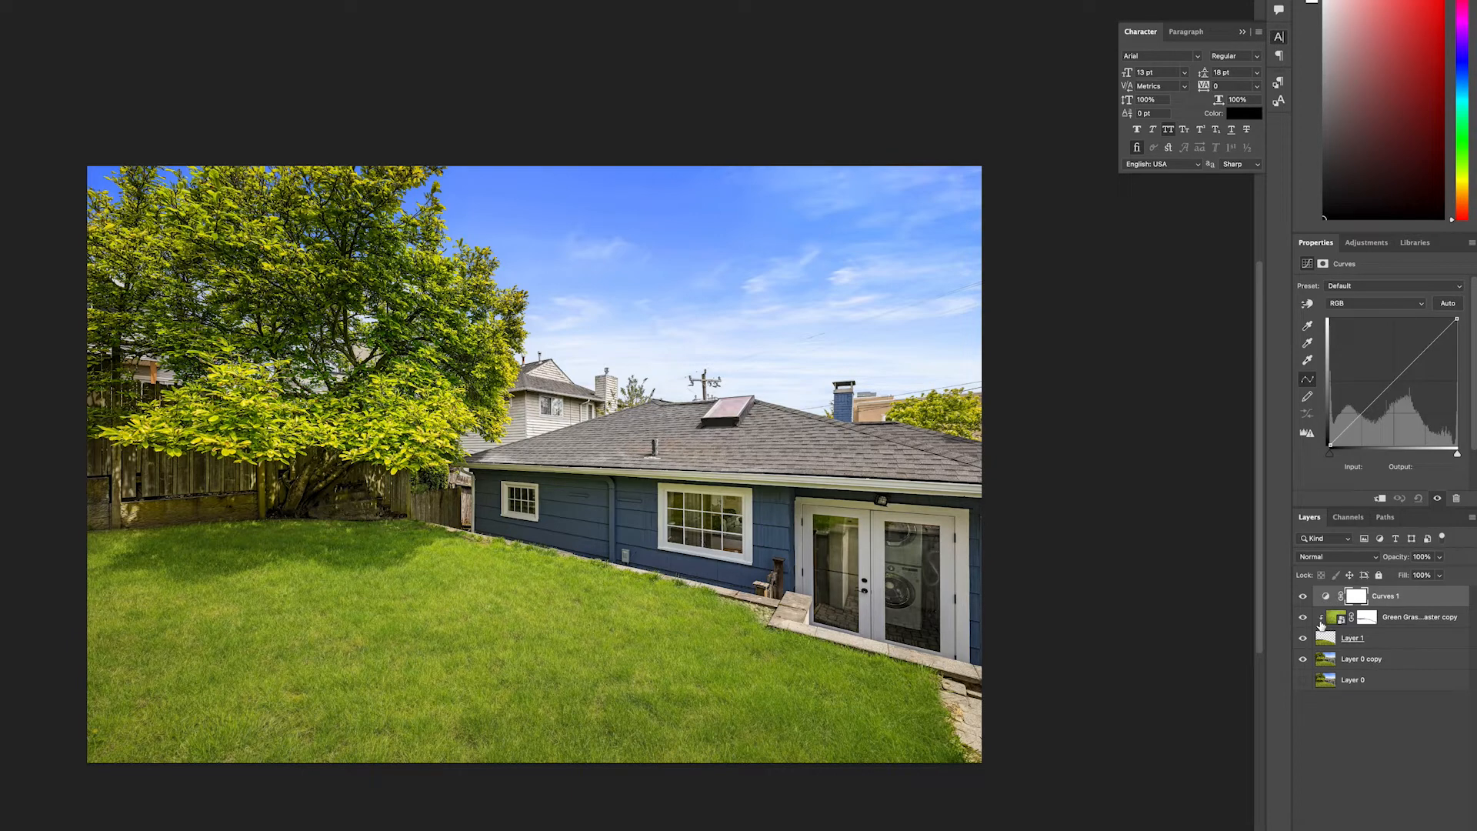
- Test-darken the midtones with a curve point, then return the curve to its straight default
{"action": "left_click", "coordinate": [1367, 402]}
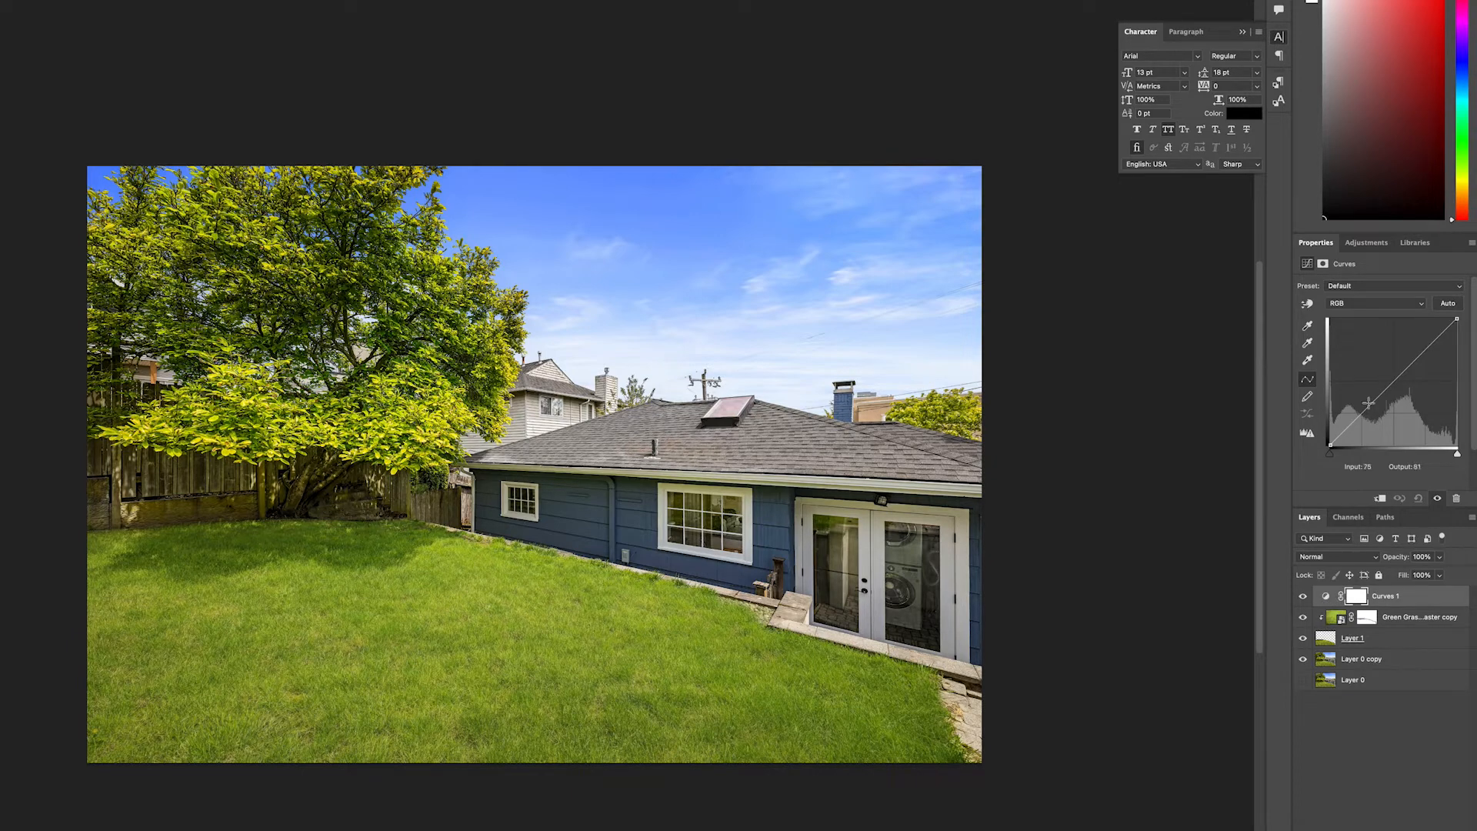
{"action": "left_click_drag", "start_coordinate": [1361, 401], "coordinate": [1379, 431]}
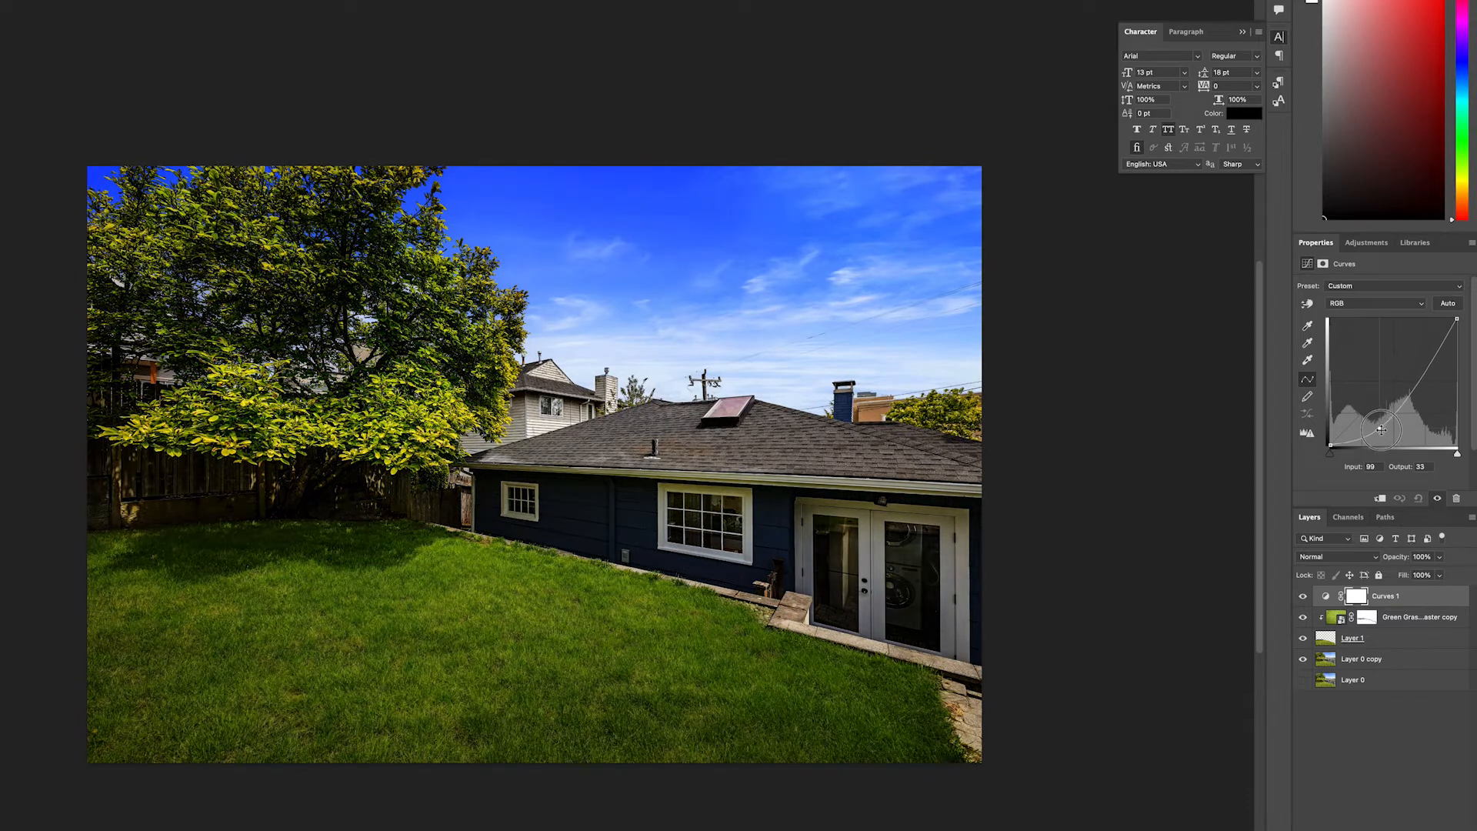
{"action": "left_click_drag", "start_coordinate": [1379, 426], "coordinate": [1378, 431]}
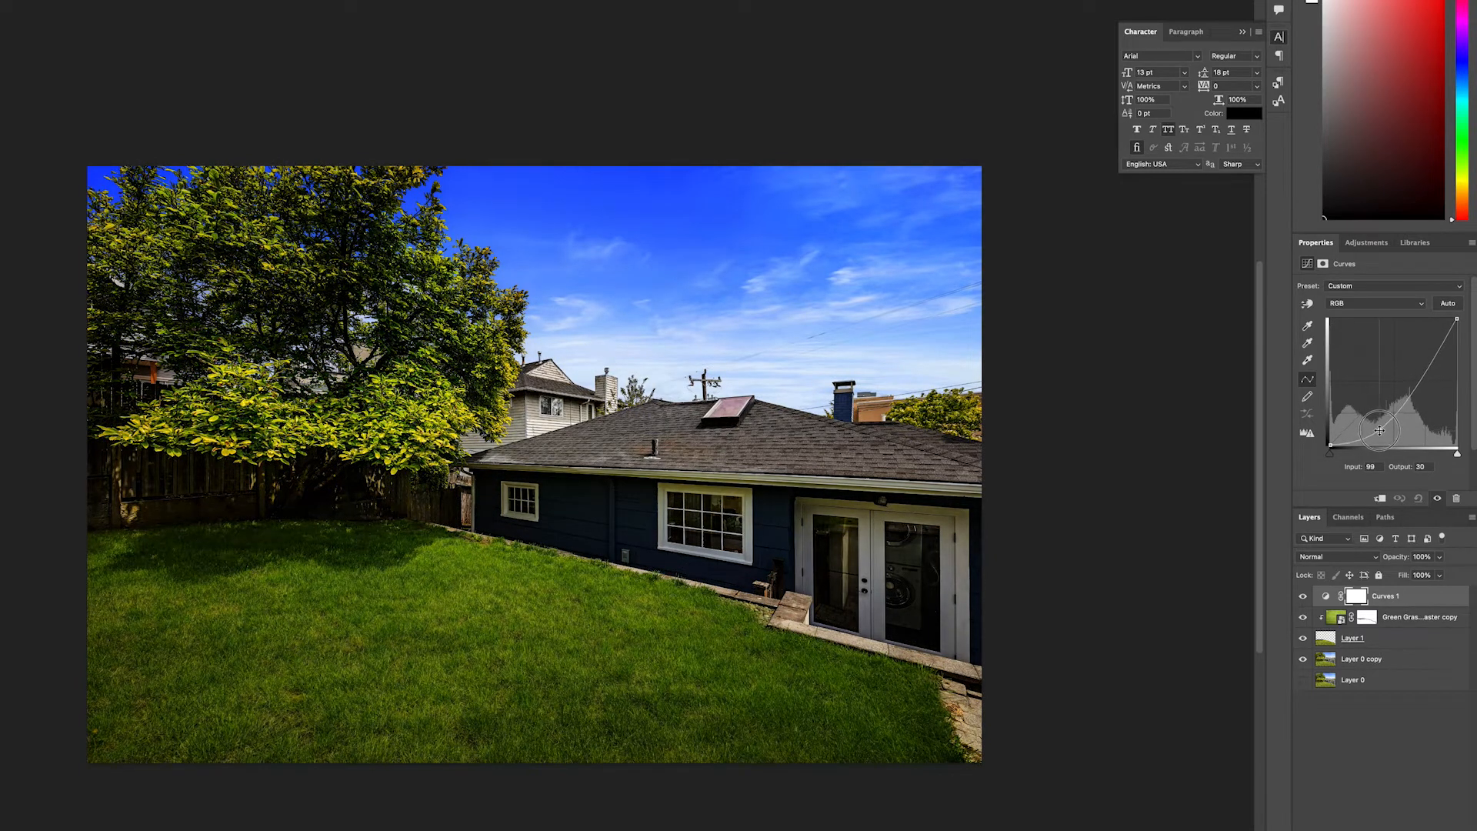
{"action": "left_click_drag", "start_coordinate": [1377, 431], "coordinate": [1368, 416]}
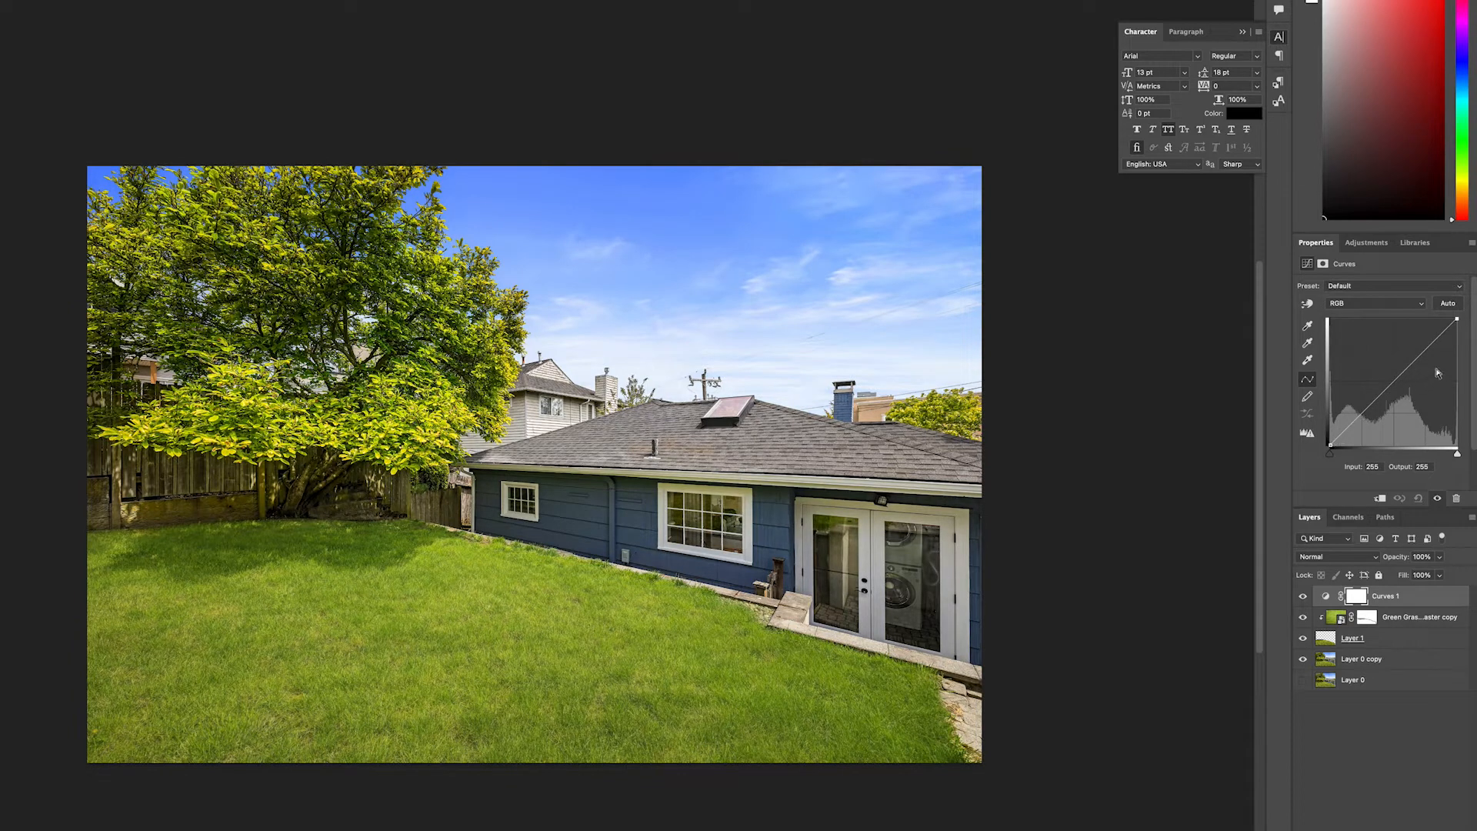
- Clip Curves 1 to the grass layer and rename Layer 1 to 'Stock Grass Layer'
{"action": "right_click", "coordinate": [1383, 595]}
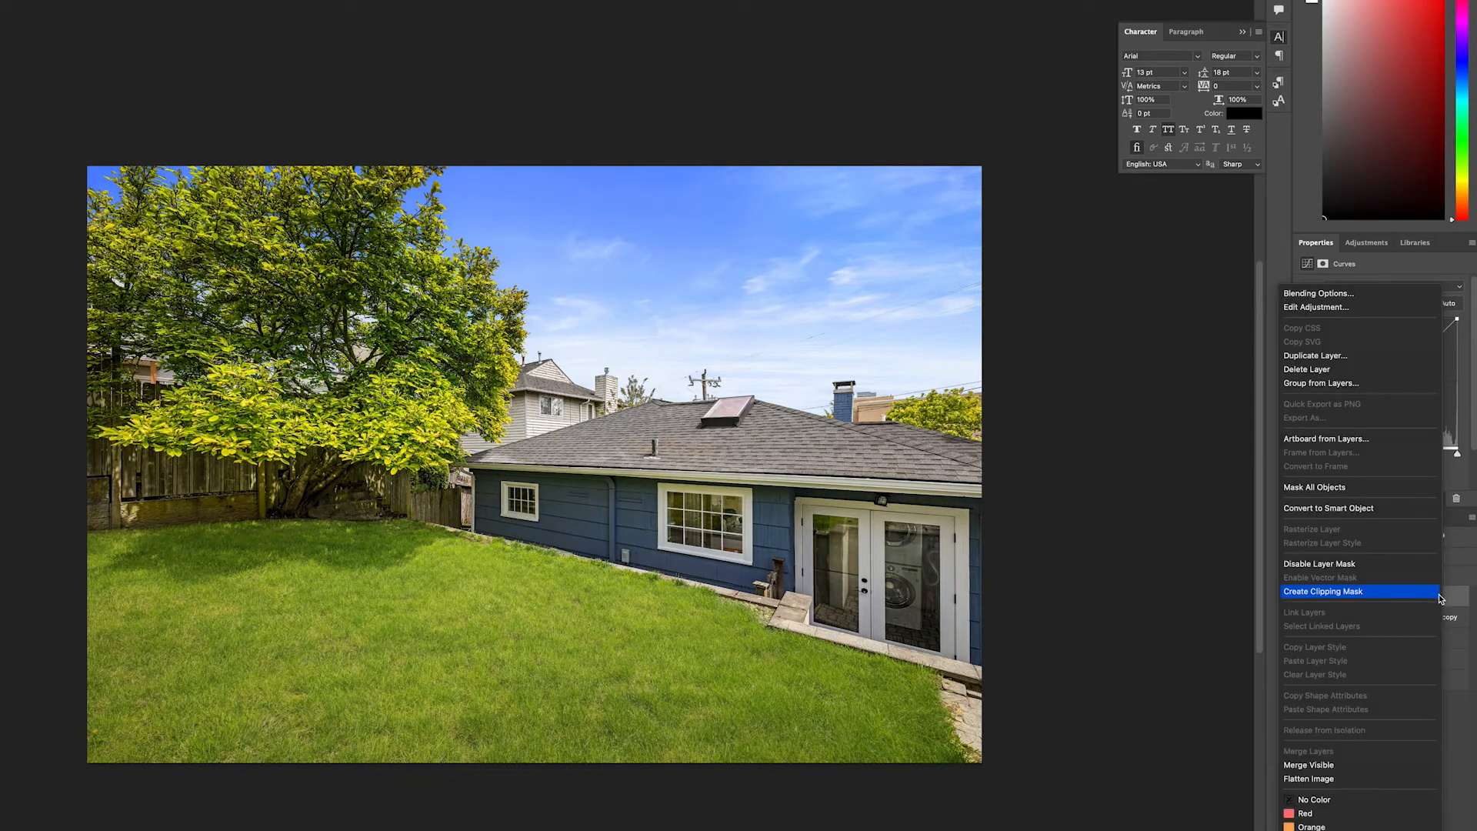
{"action": "mouse_move", "coordinate": [1353, 597]}
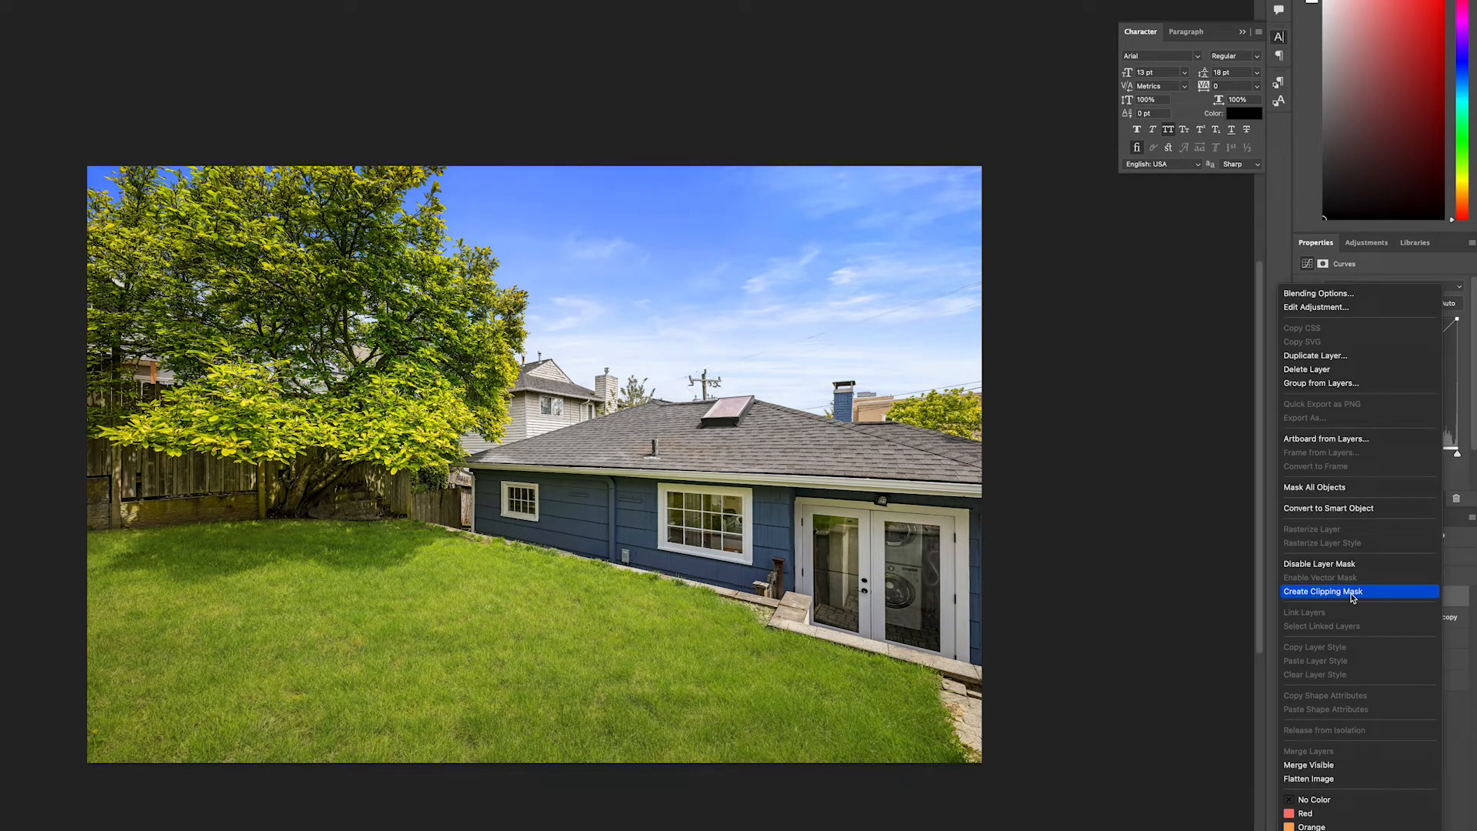
{"action": "left_click", "coordinate": [1323, 591]}
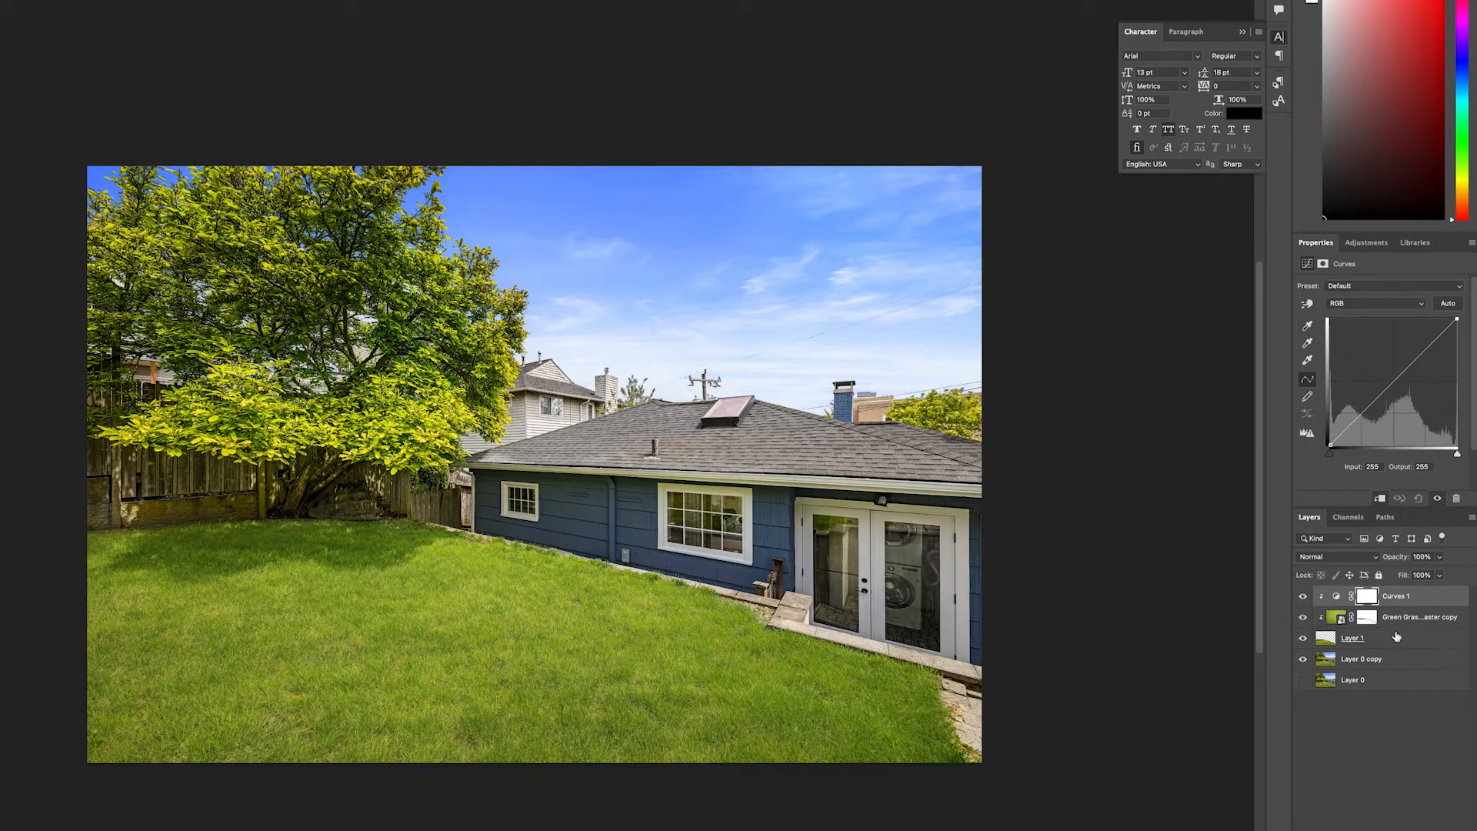
{"action": "left_click", "coordinate": [1352, 637]}
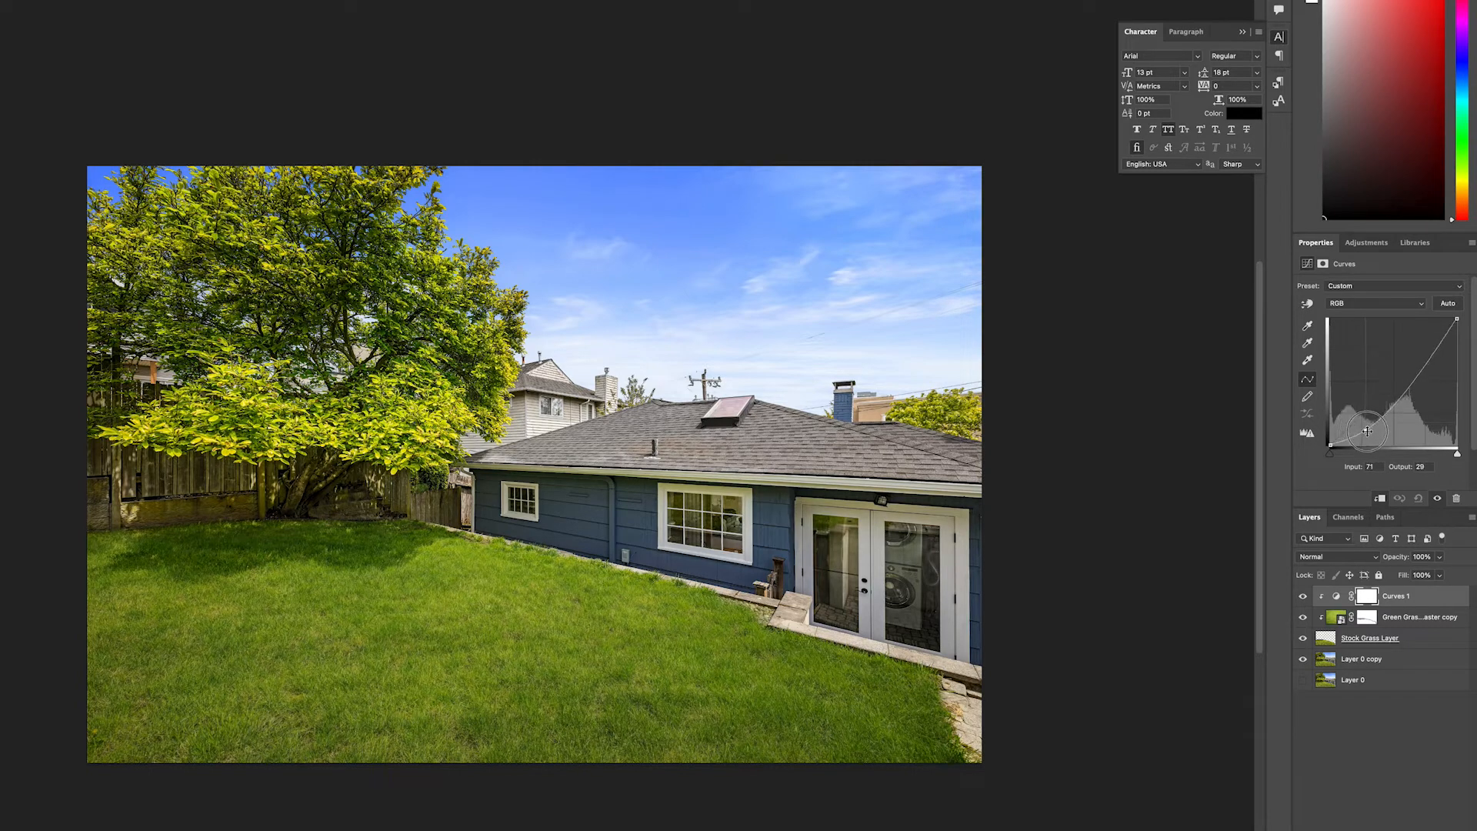
- Pull the curve's shadows down and add a midtone point so the grass matches the photo's lighting
{"action": "left_click_drag", "start_coordinate": [1365, 429], "coordinate": [1372, 433]}
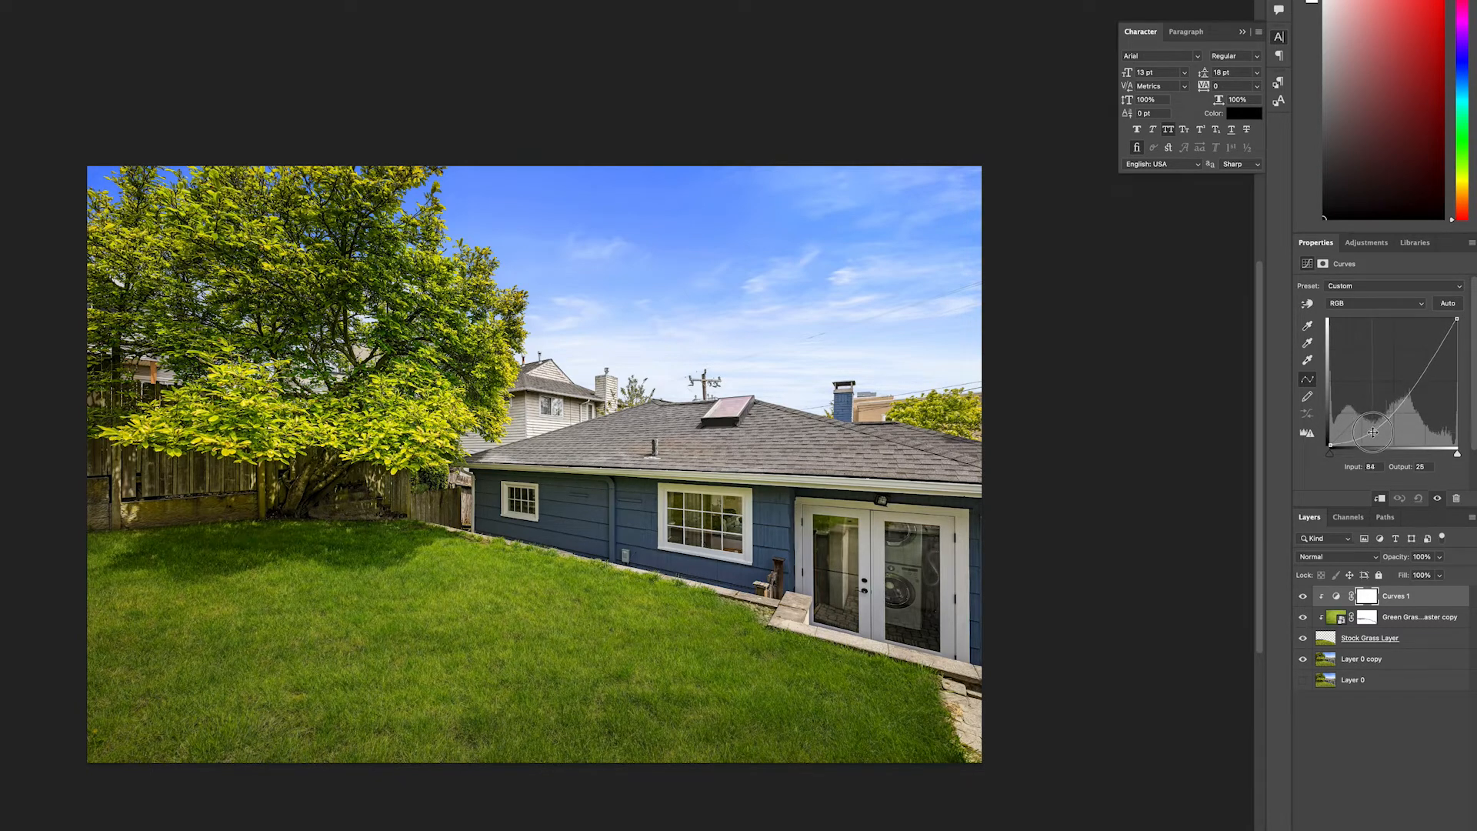
{"action": "left_click_drag", "start_coordinate": [1371, 432], "coordinate": [1363, 426]}
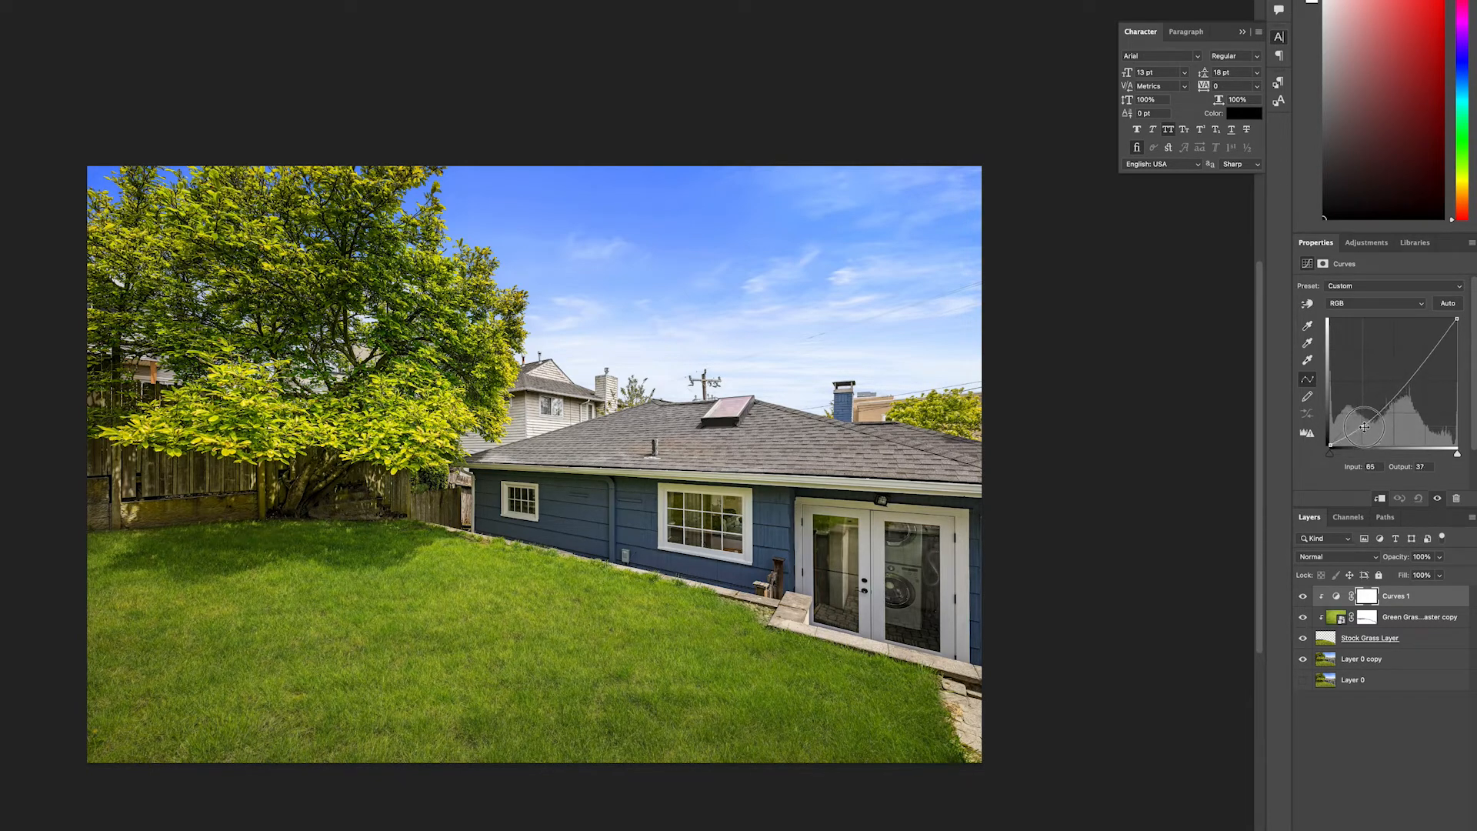
{"action": "left_click_drag", "start_coordinate": [1365, 425], "coordinate": [1363, 421]}
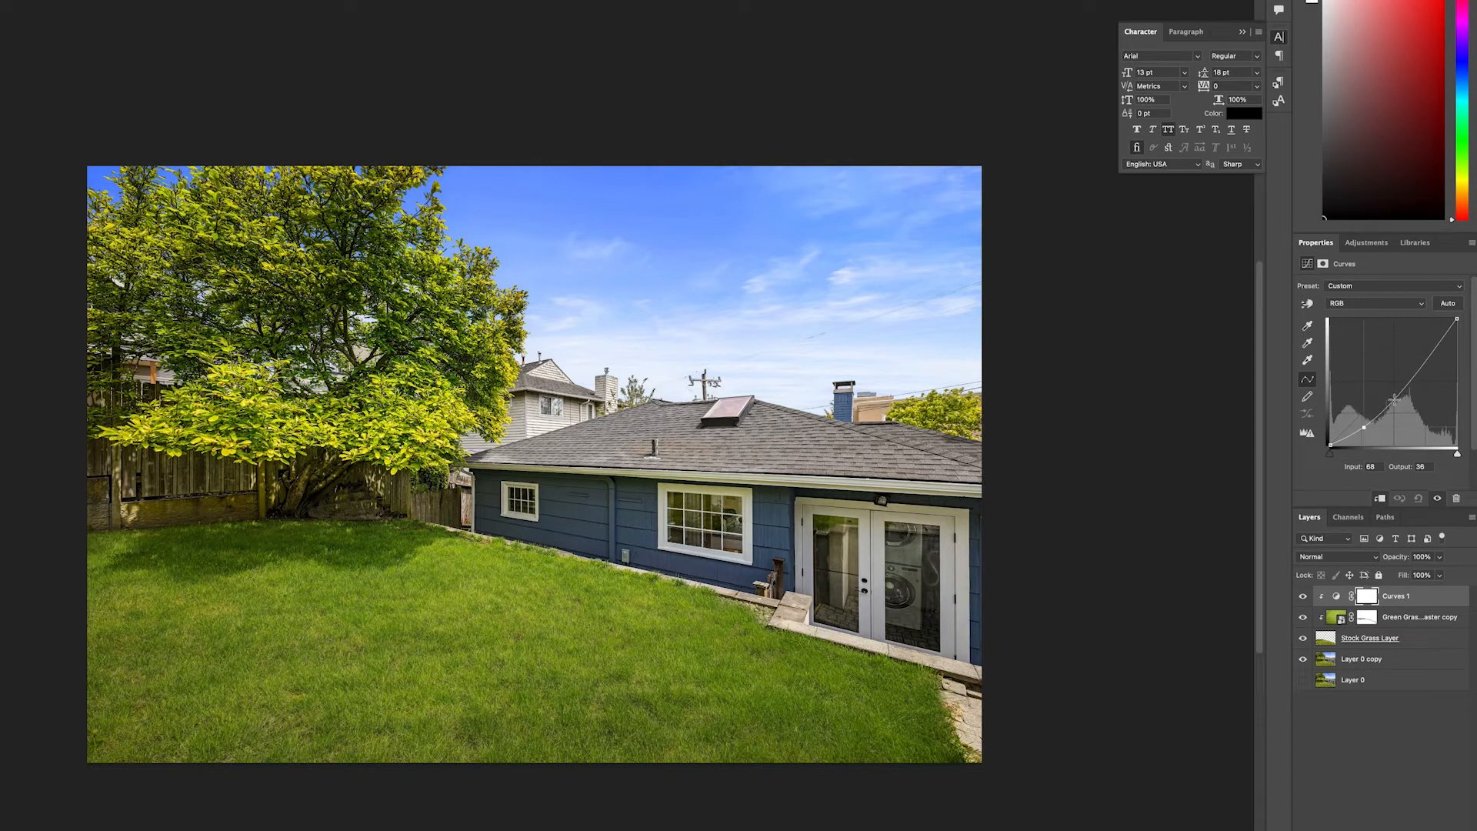
{"action": "left_click_drag", "start_coordinate": [1389, 422], "coordinate": [1411, 399]}
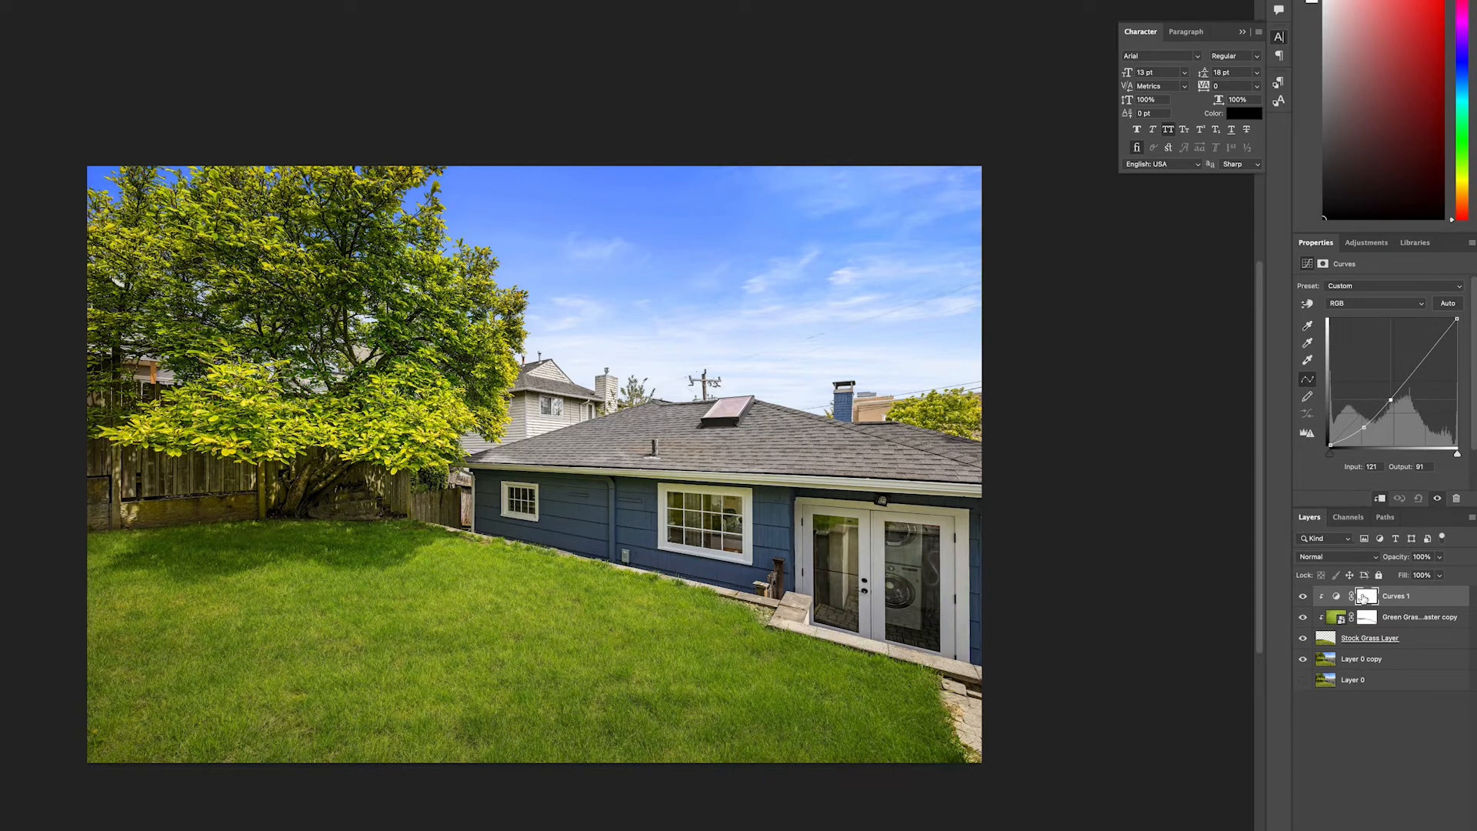
{"action": "left_click", "coordinate": [1365, 617]}
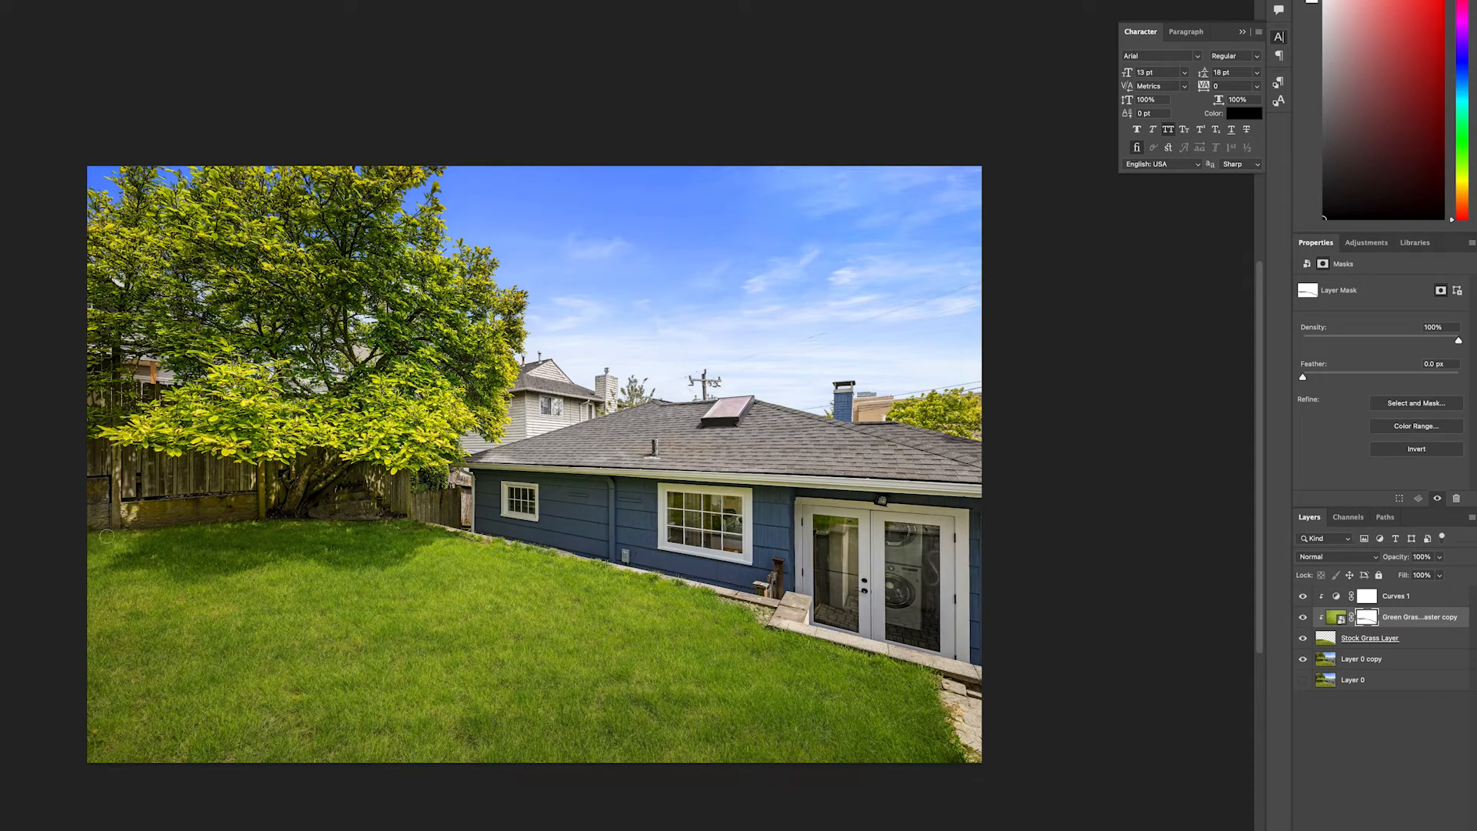
{"action": "mouse_move", "coordinate": [445, 508]}
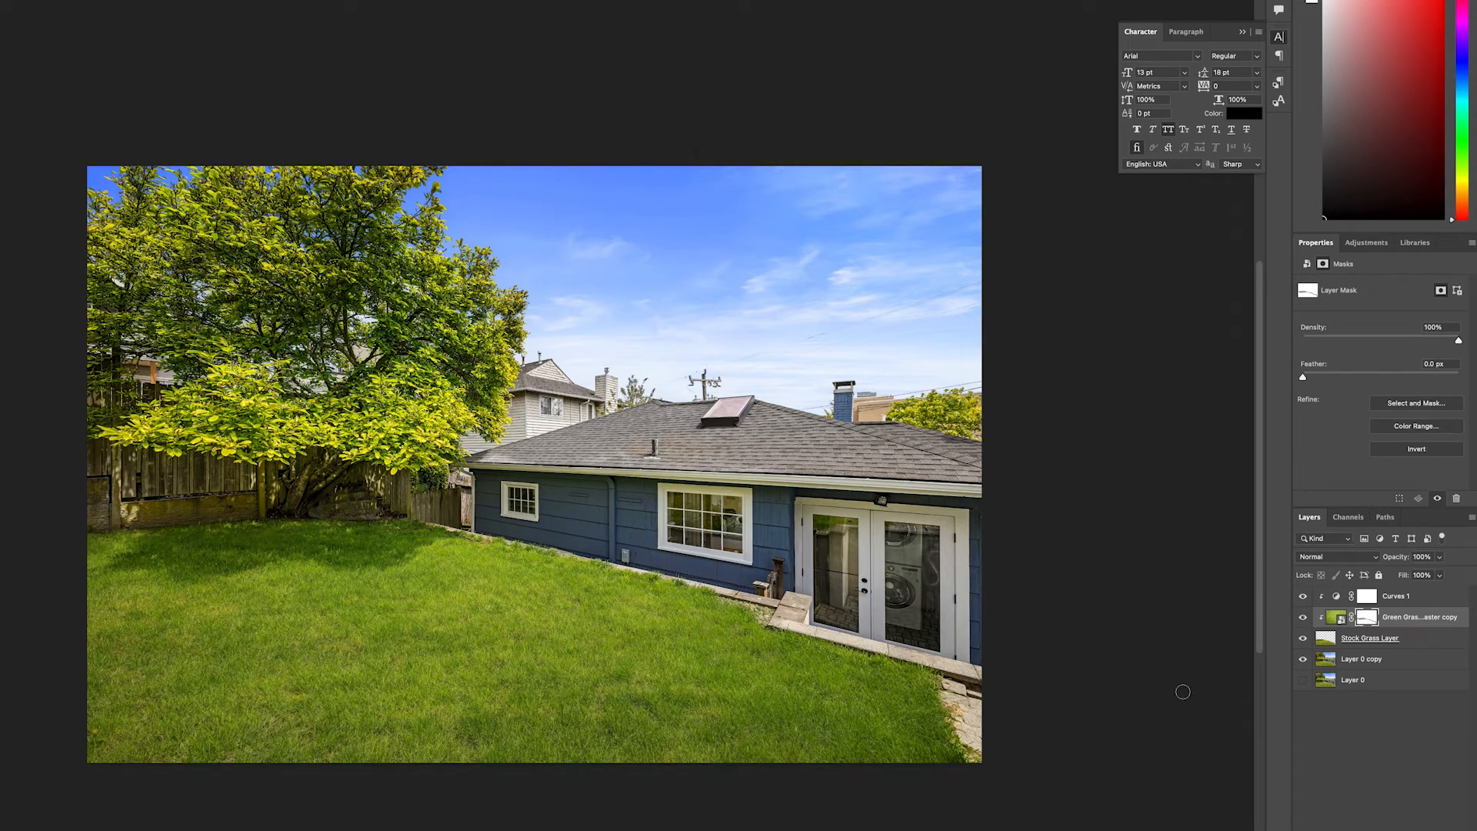
- Toggle the grass layers off and back on to compare the lawn before and after
{"action": "left_click", "coordinate": [1303, 637]}
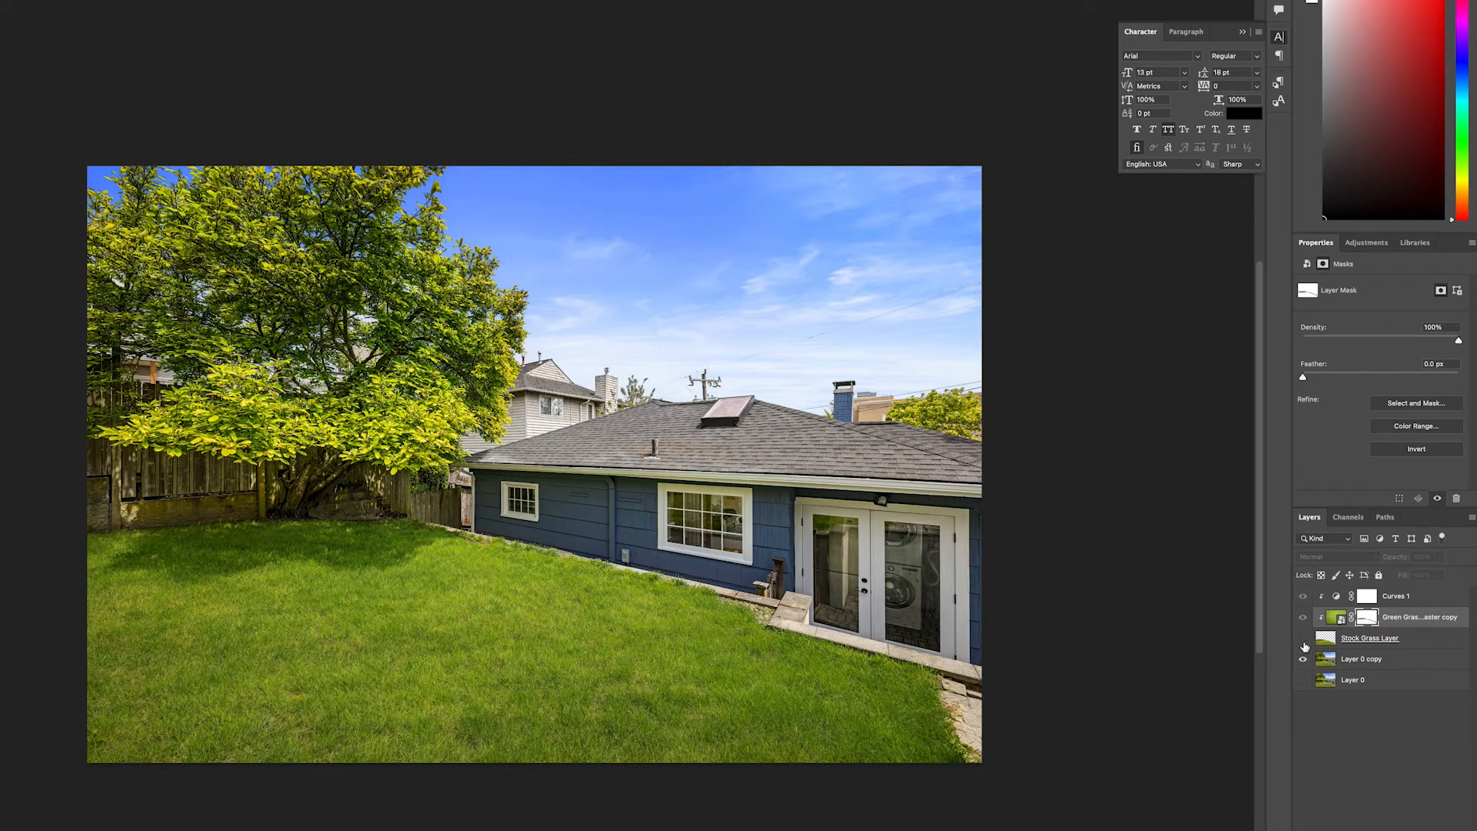
{"action": "left_click", "coordinate": [1303, 644]}
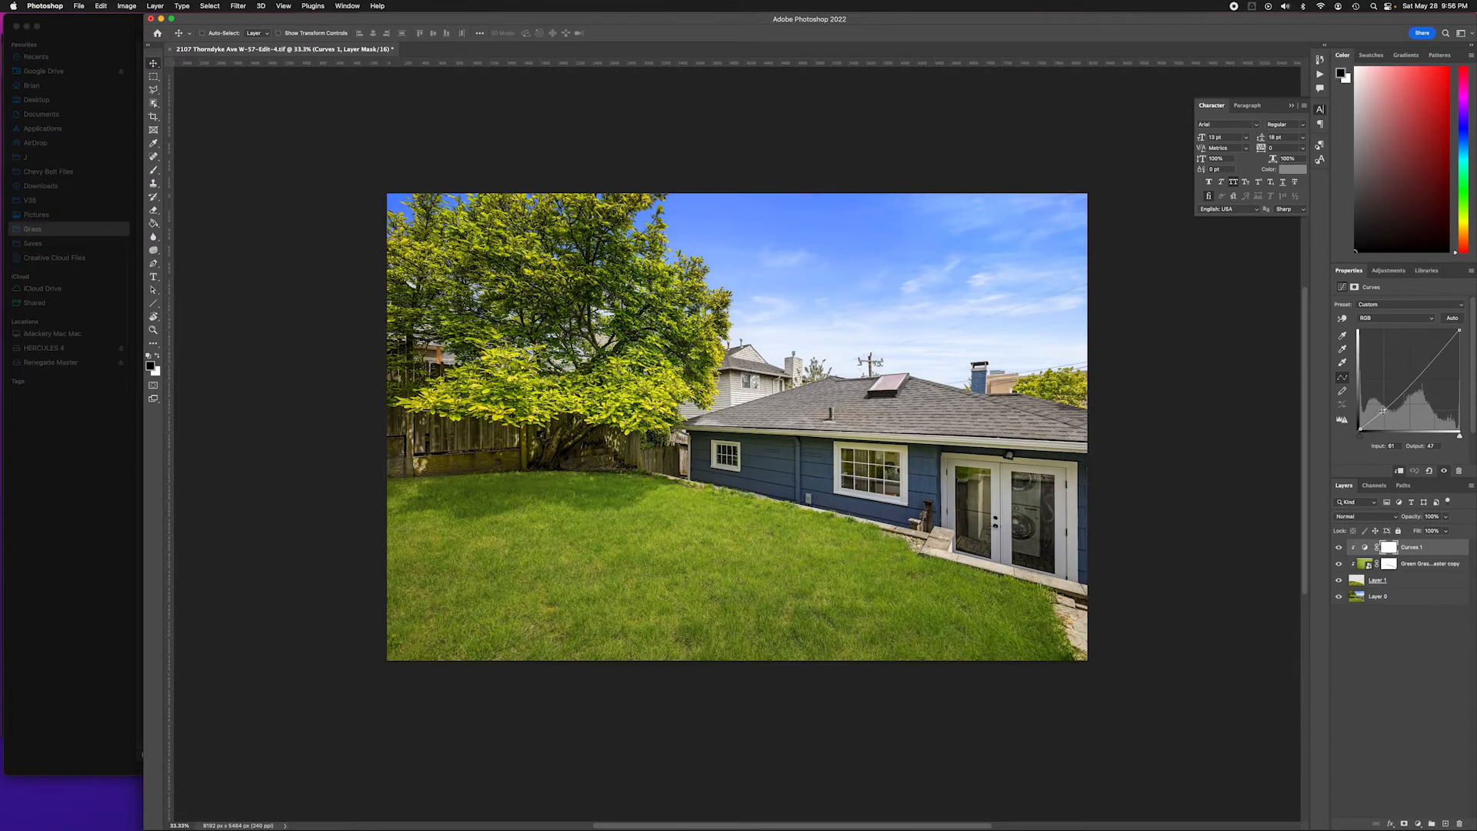
{"action": "mouse_move", "coordinate": [1105, 366]}
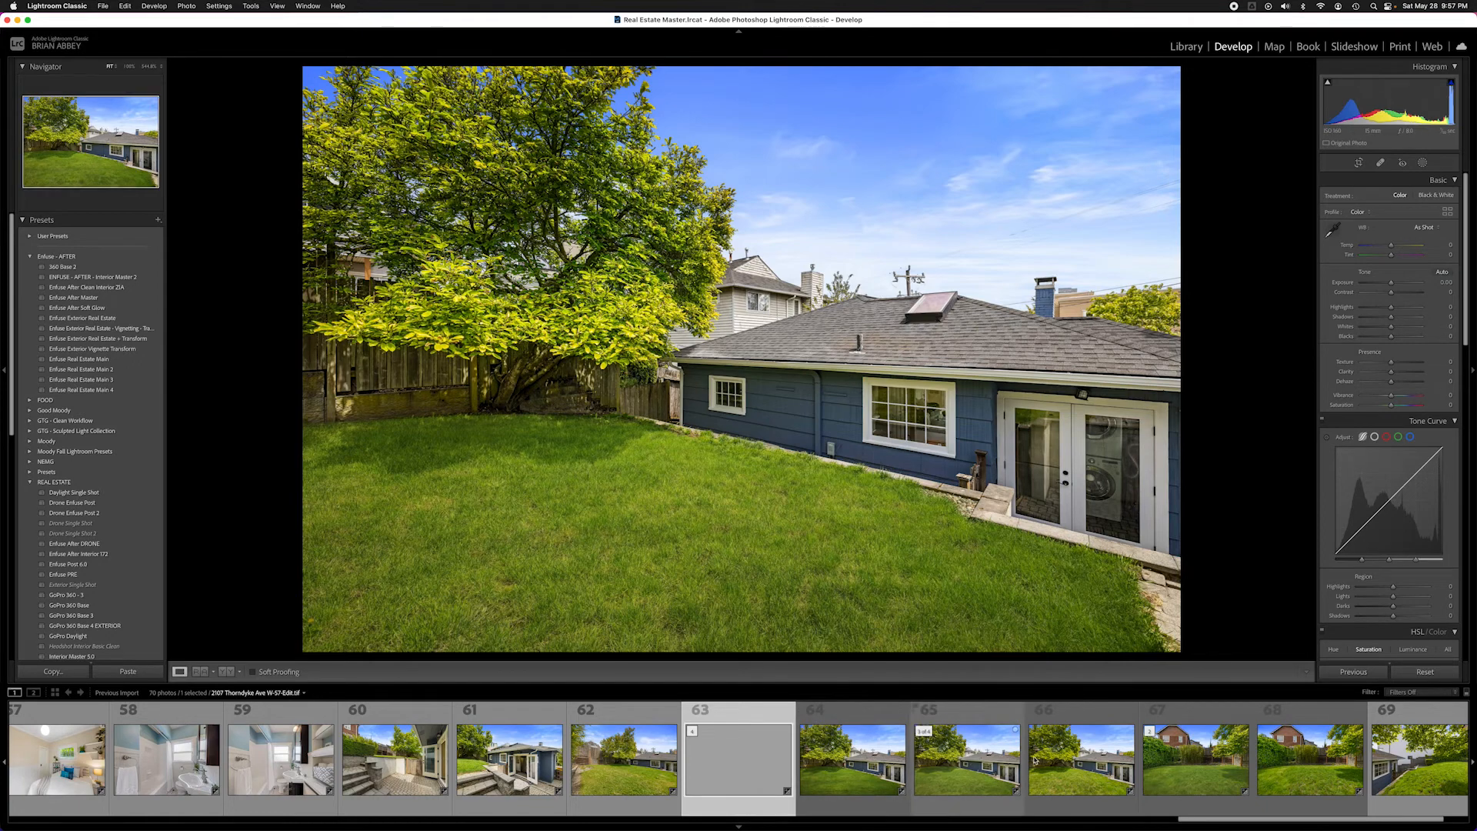
- Flip between the original patchy-lawn photo and the -Edit-4 copy, ending on the original
{"action": "left_click", "coordinate": [1080, 758]}
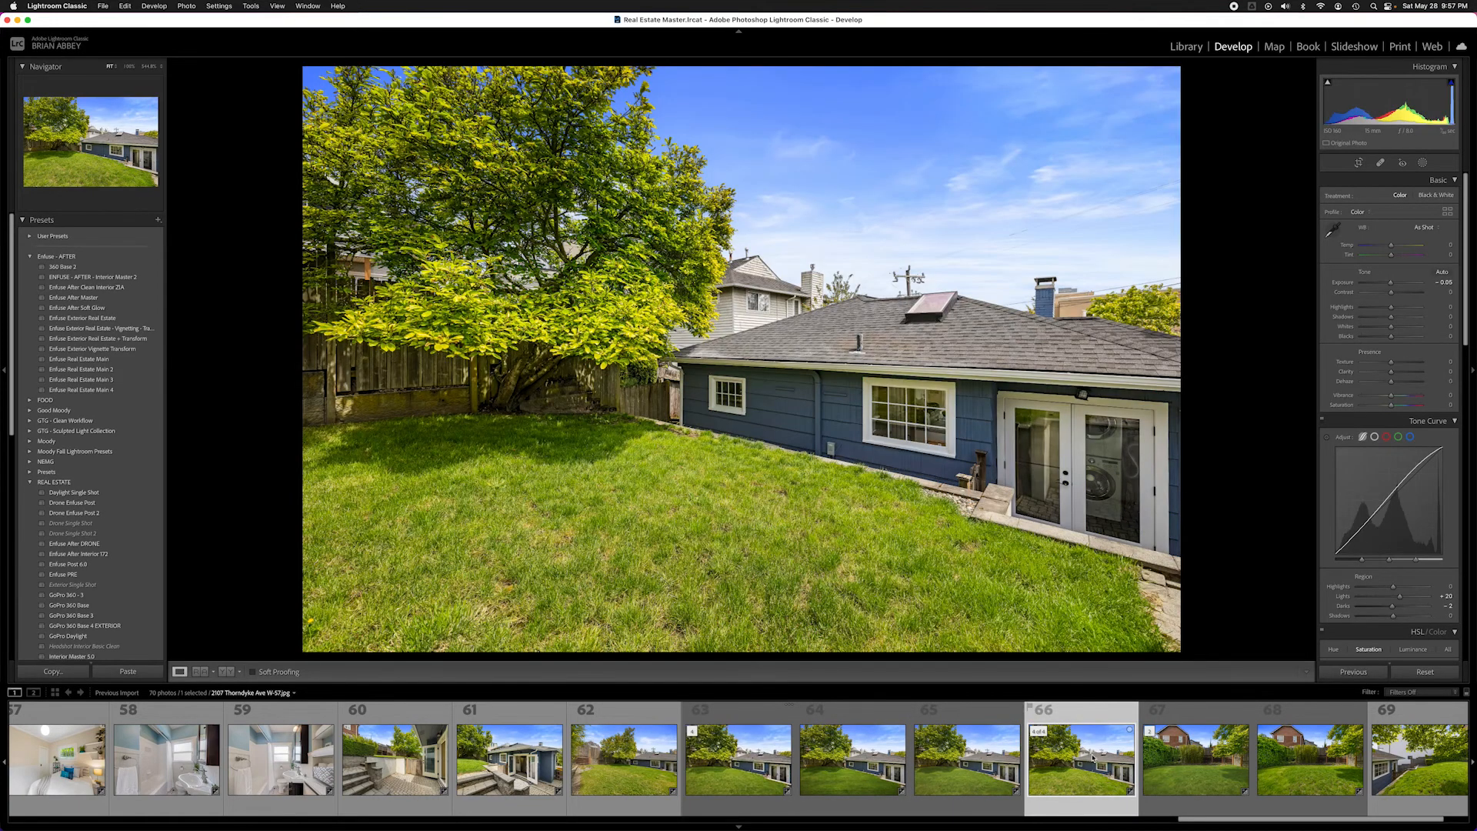
{"action": "left_click", "coordinate": [737, 759]}
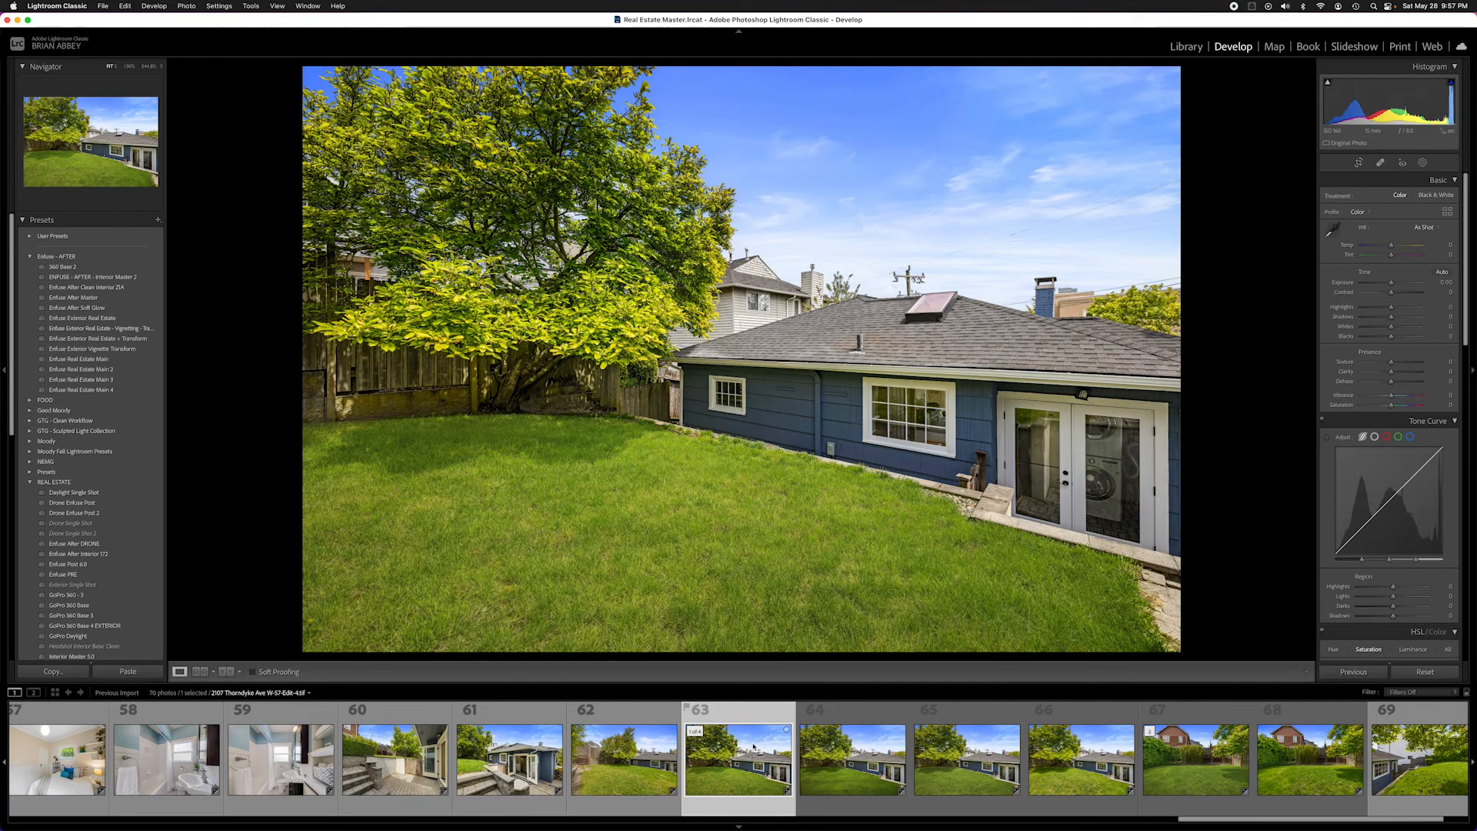
{"action": "left_click", "coordinate": [1081, 759]}
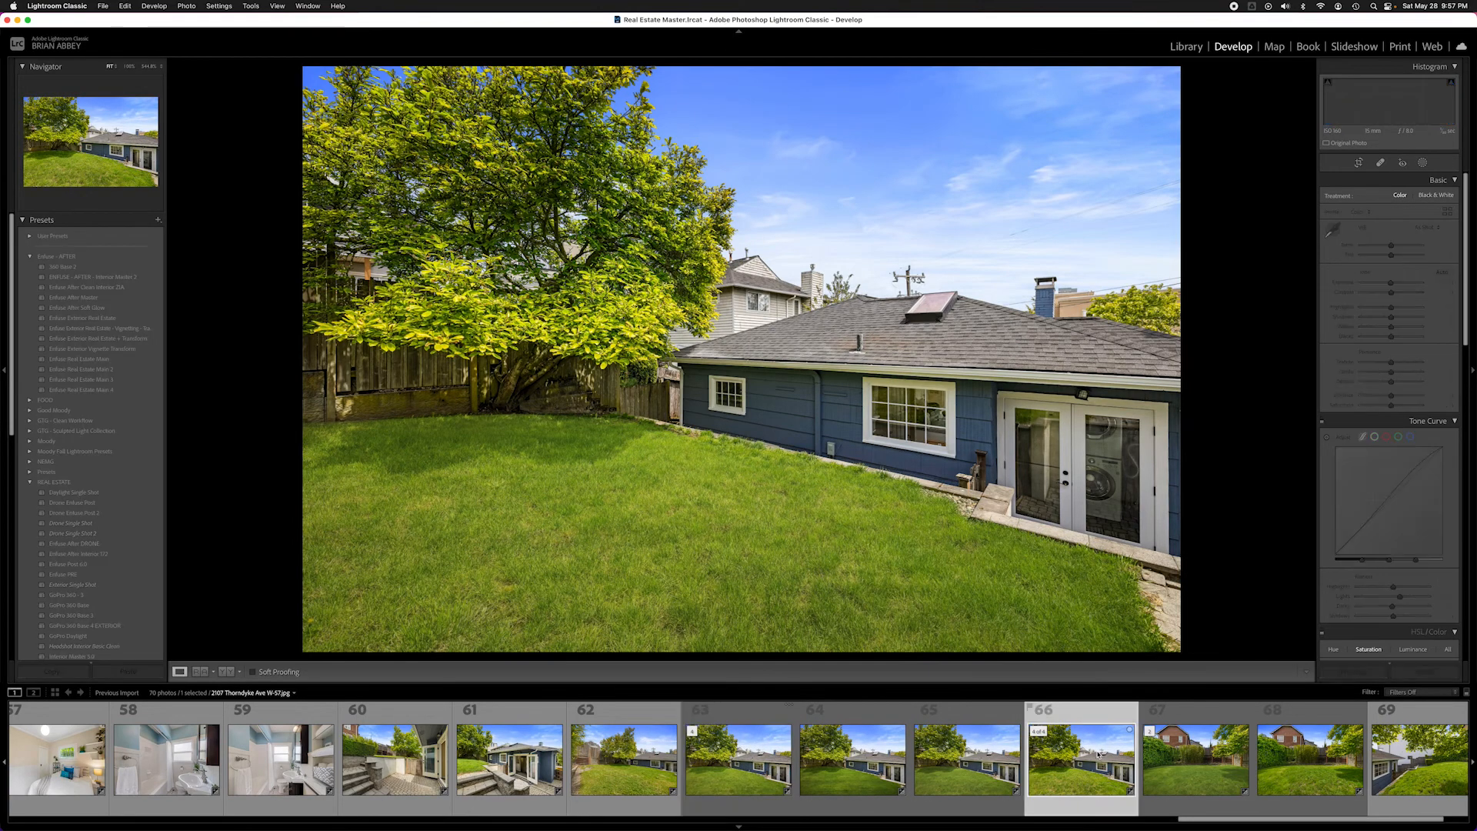